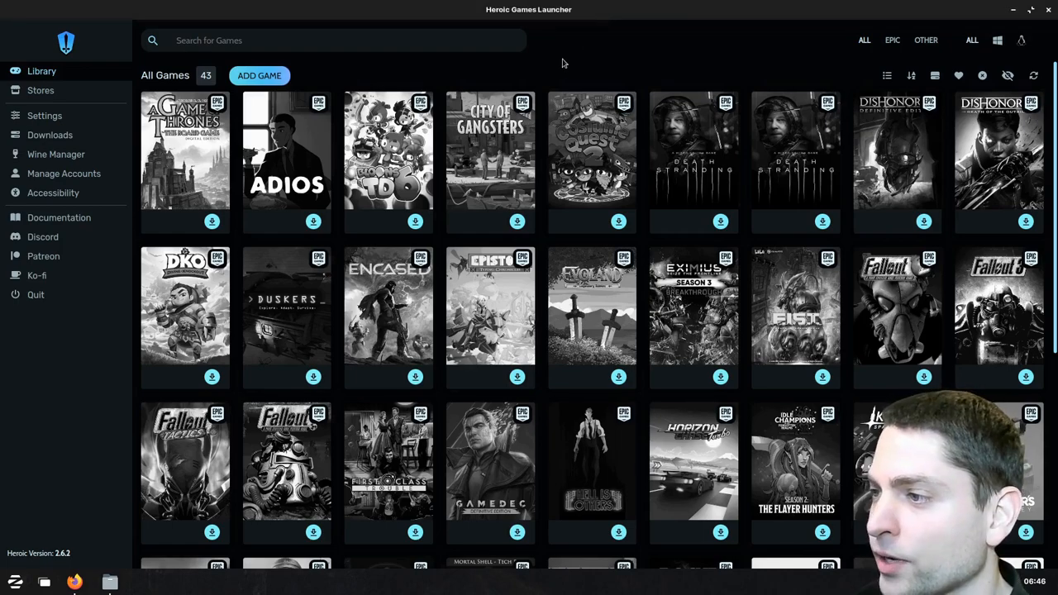
{"action": "mouse_move", "coordinate": [589, 43]}
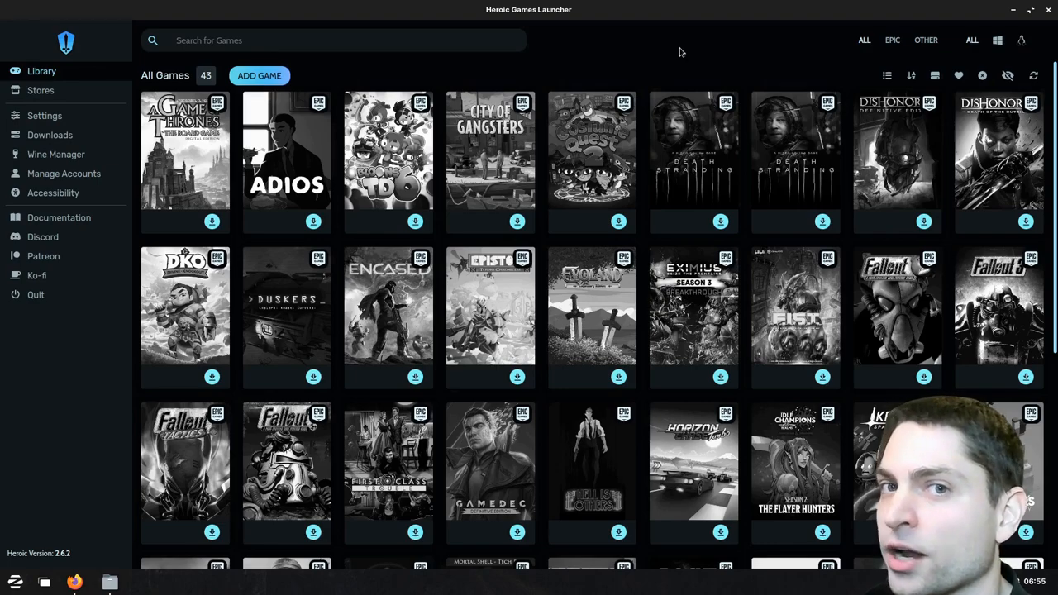
{"action": "mouse_move", "coordinate": [753, 42]}
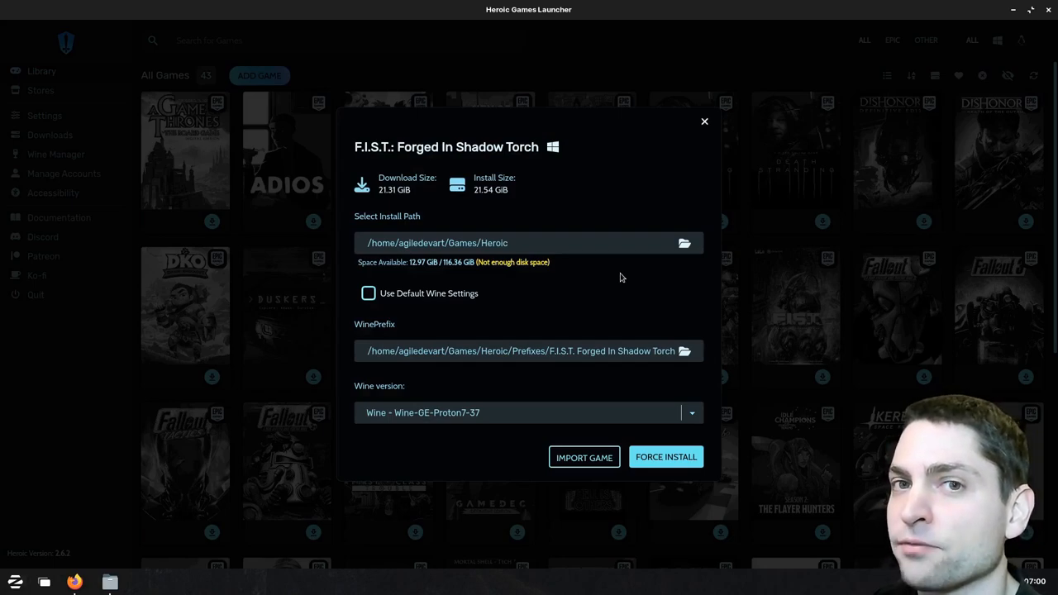
{"action": "mouse_move", "coordinate": [556, 327]}
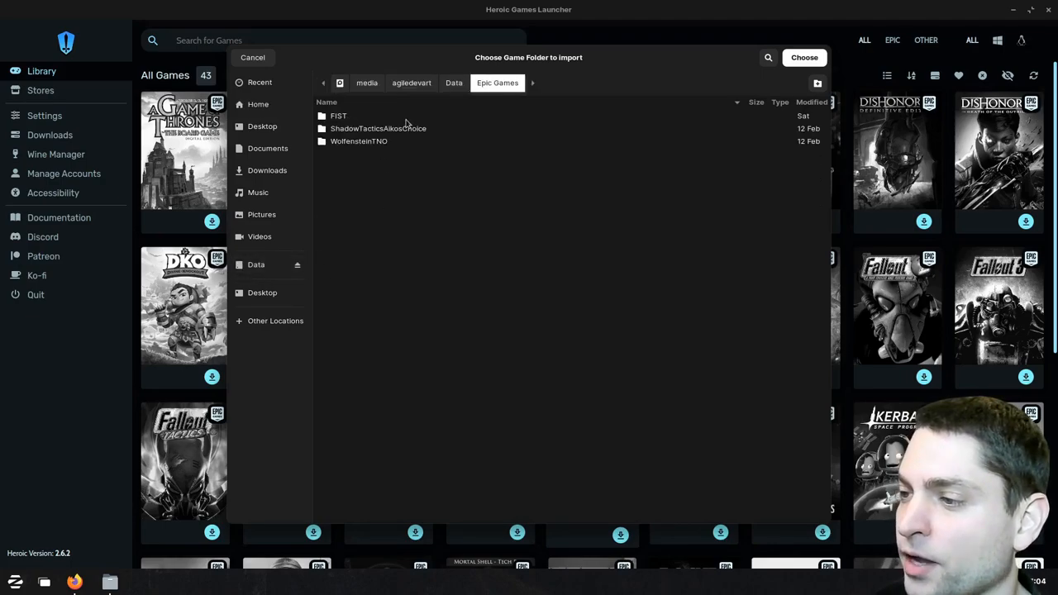
{"action": "mouse_move", "coordinate": [374, 119]}
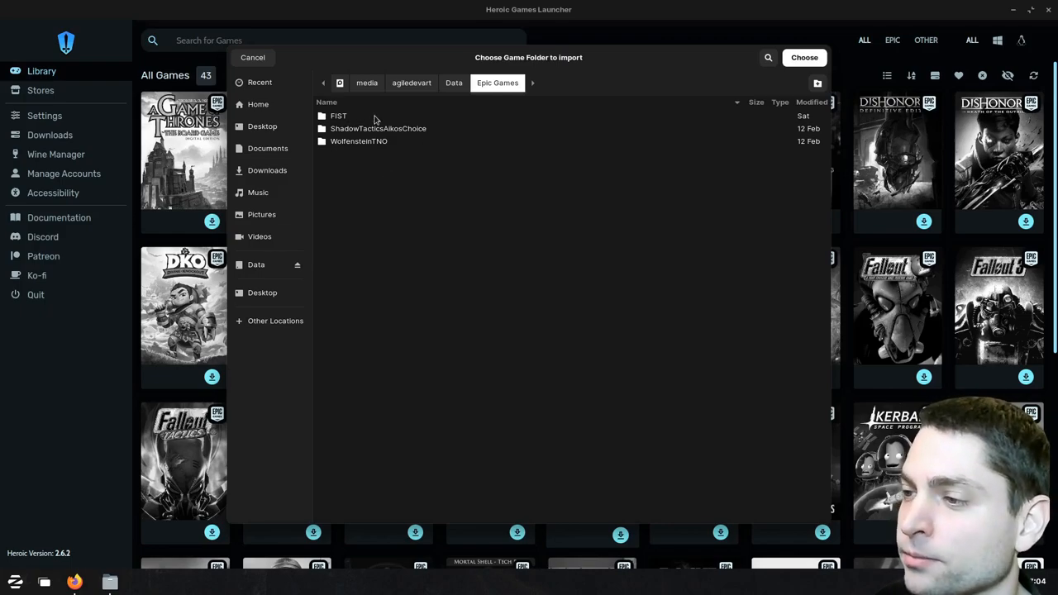
- Choose the existing FIST folder under Epic Games as the game's import location
{"action": "double_click", "coordinate": [339, 116]}
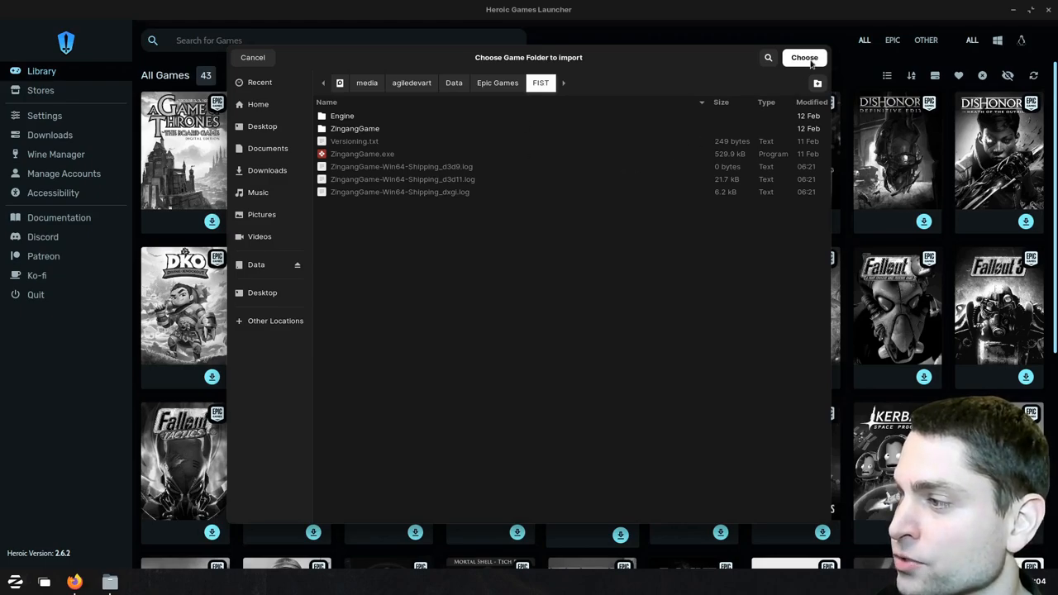
{"action": "left_click", "coordinate": [804, 56]}
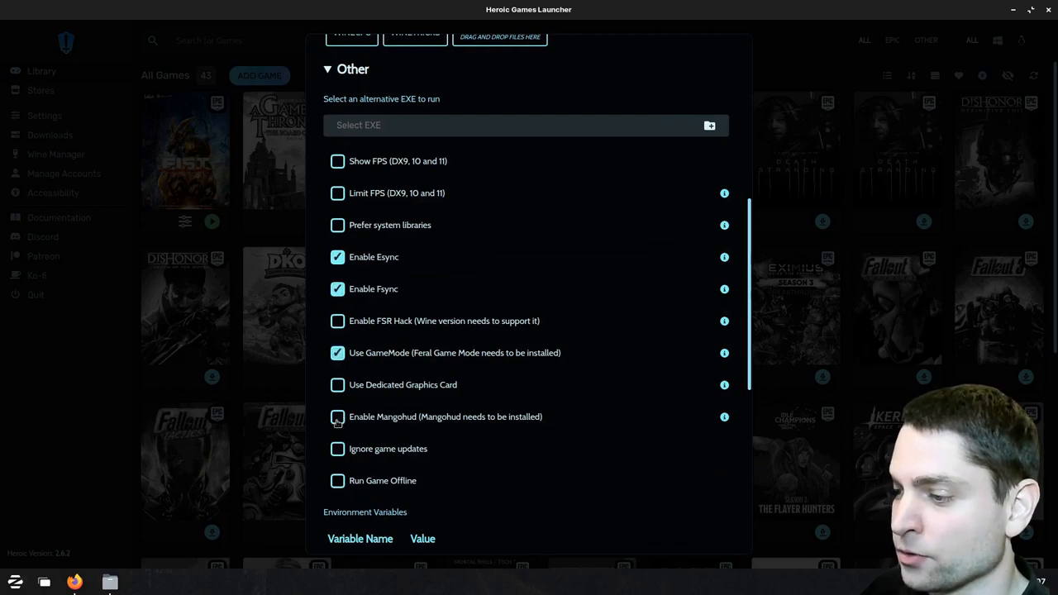
- Turn on Enable Mangohud for F.I.S.T. in its Other settings
{"action": "left_click", "coordinate": [338, 417]}
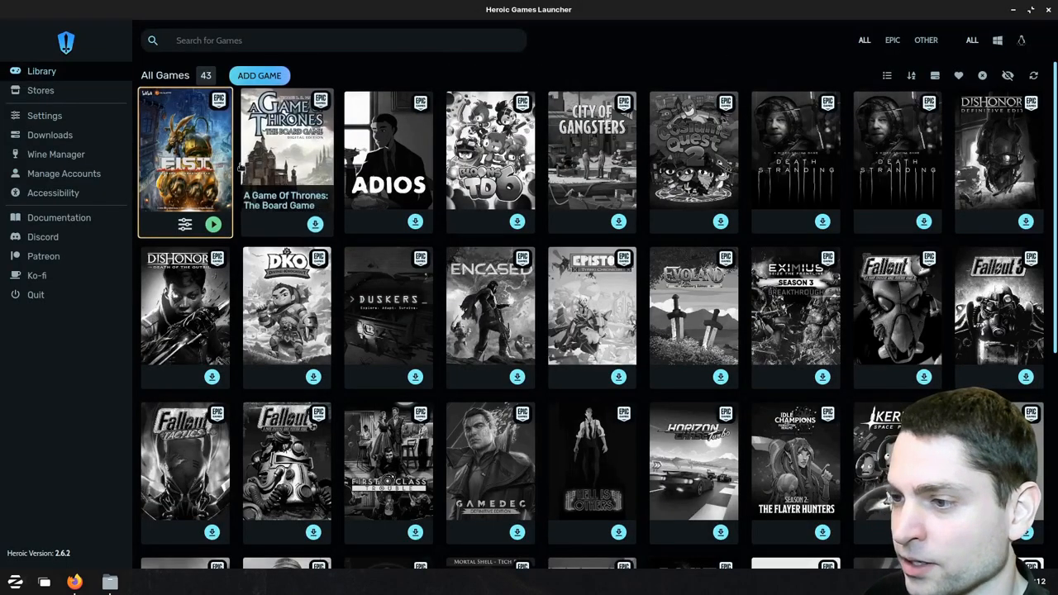
- Play F.I.S.T. from the library via Start Game, then confirm Return to Title Menu
{"action": "left_click", "coordinate": [213, 225]}
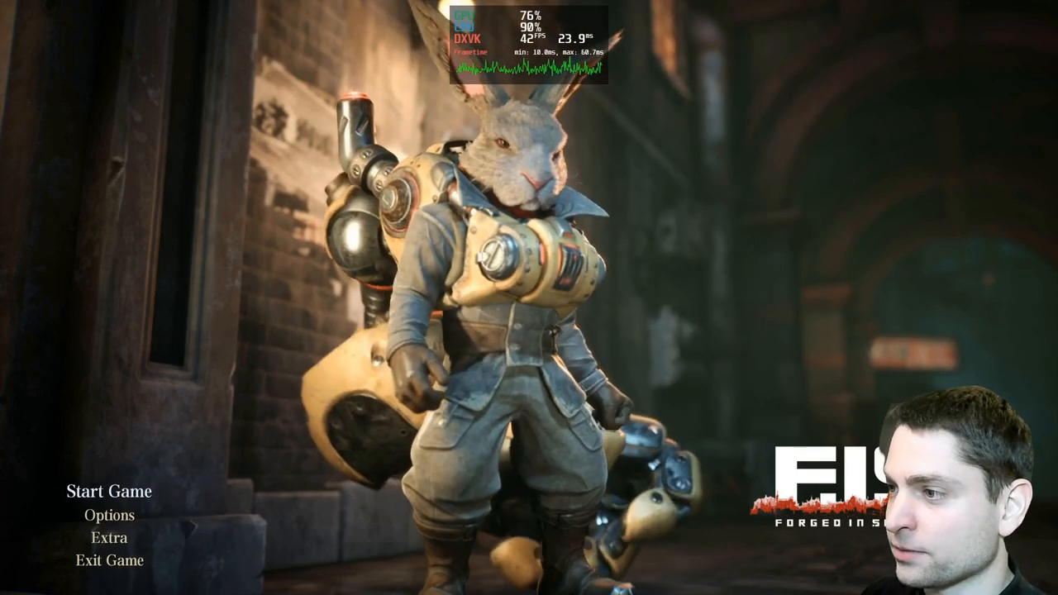
{"action": "left_click", "coordinate": [108, 490]}
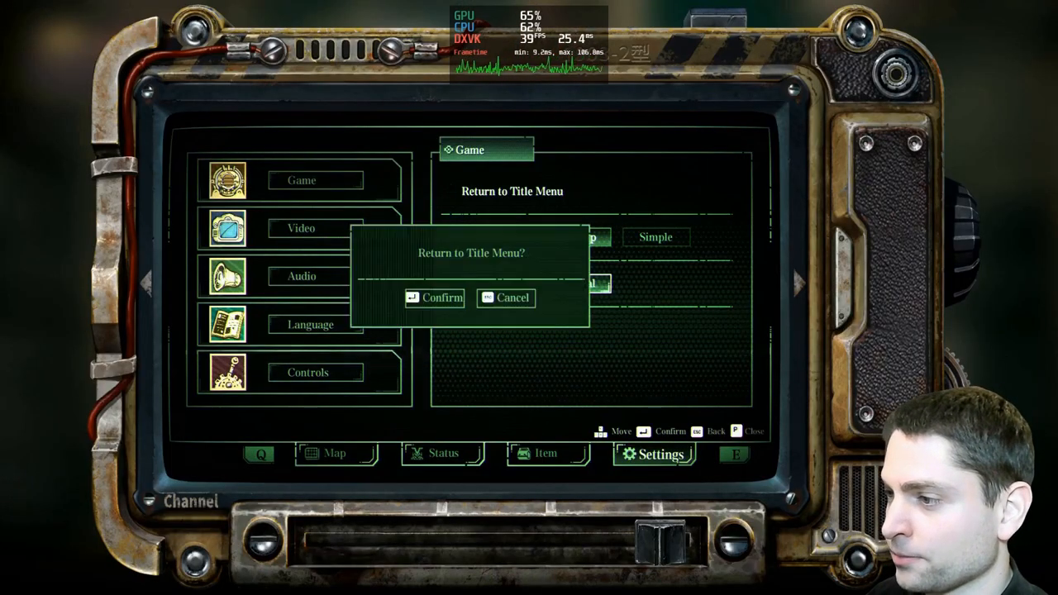
{"action": "left_click", "coordinate": [441, 298]}
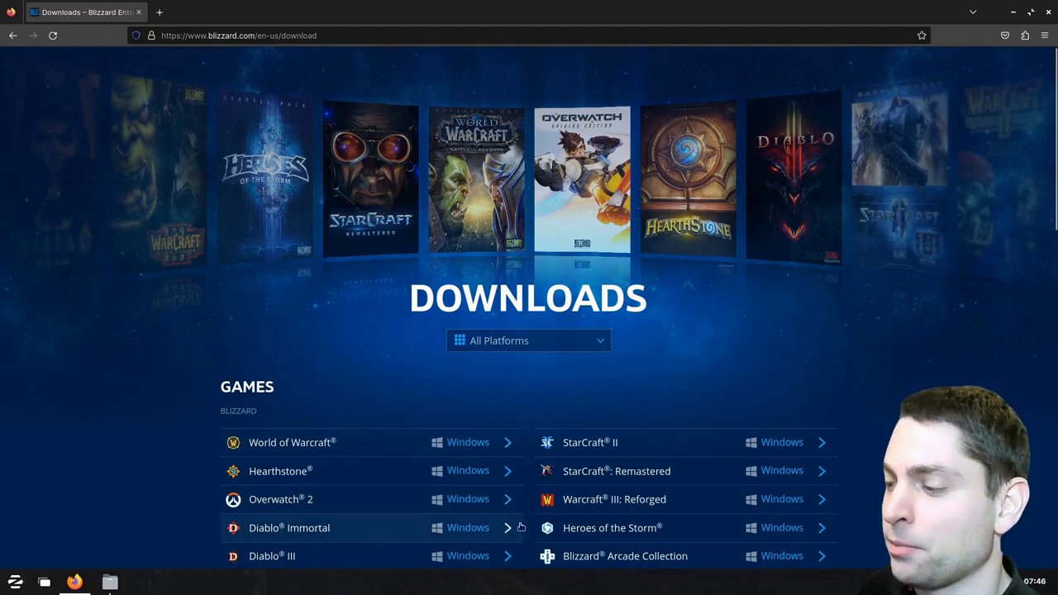
{"action": "mouse_move", "coordinate": [740, 341]}
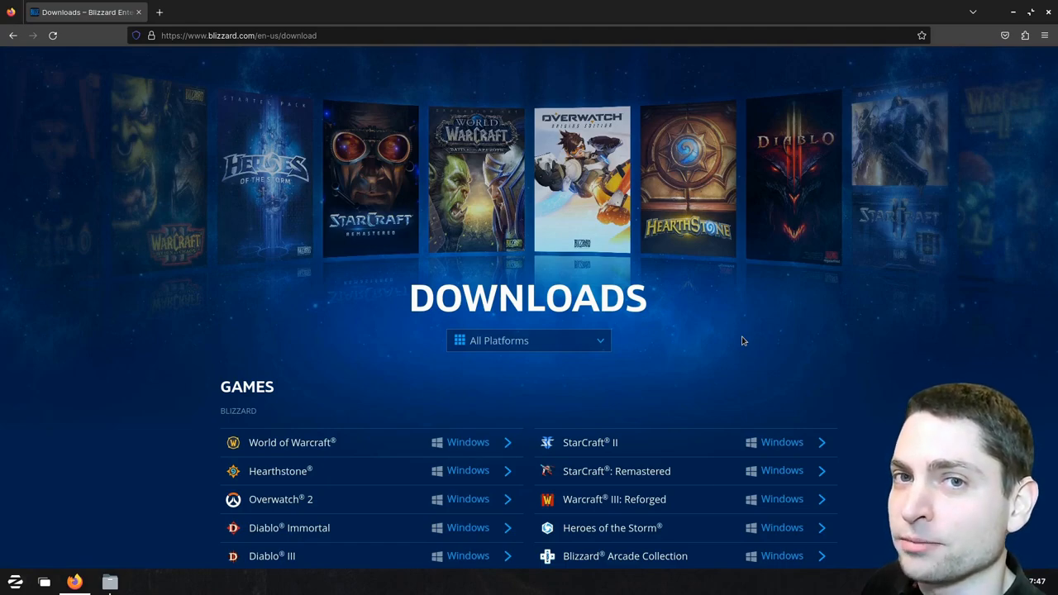
{"action": "mouse_move", "coordinate": [741, 250]}
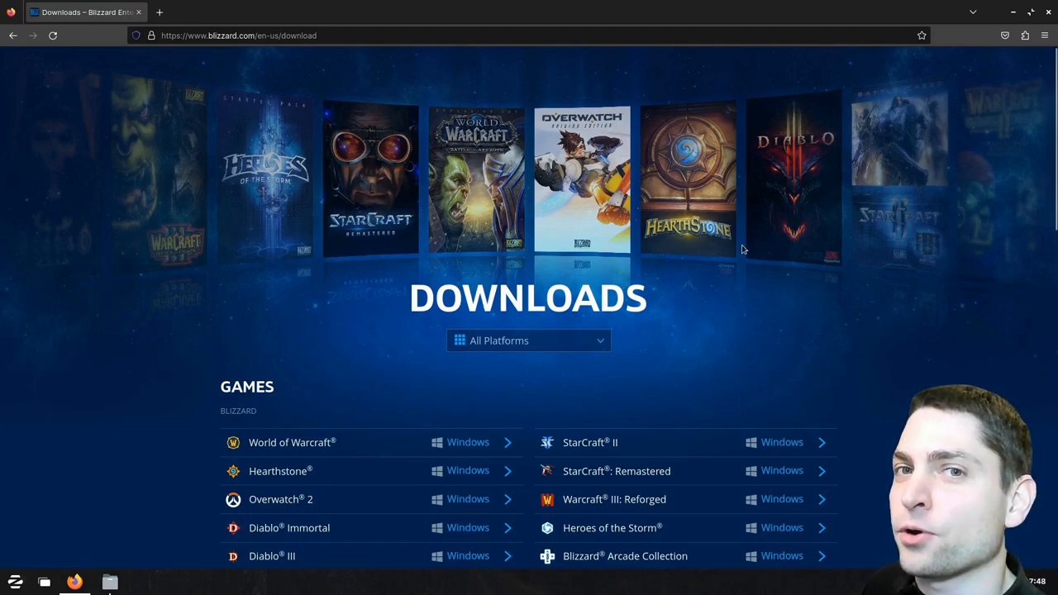
{"action": "mouse_move", "coordinate": [643, 450]}
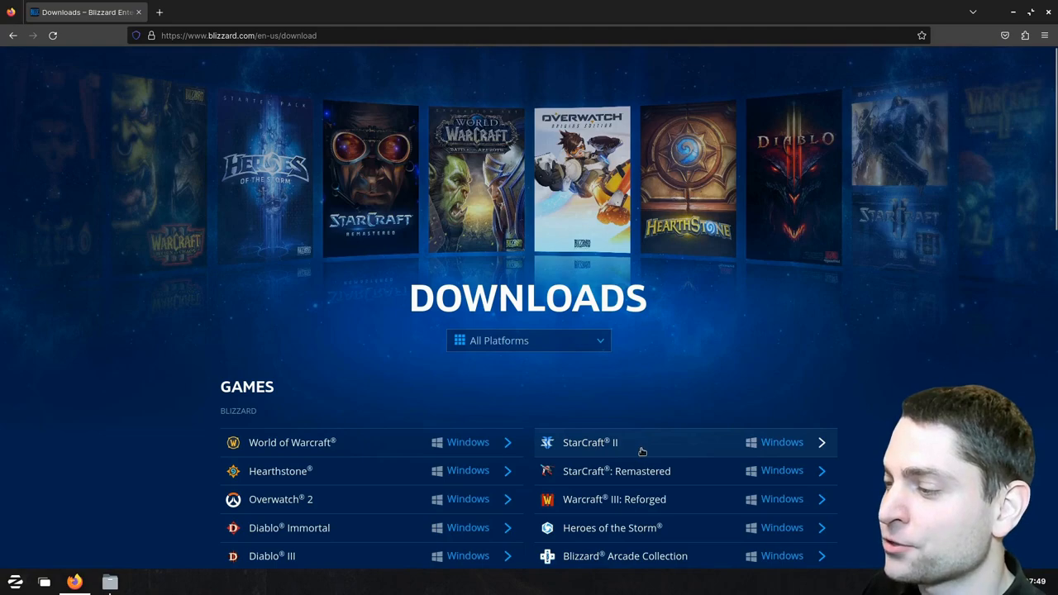
- Download StarCraft: Remastered for Windows from blizzard.com/download
{"action": "left_click", "coordinate": [615, 469]}
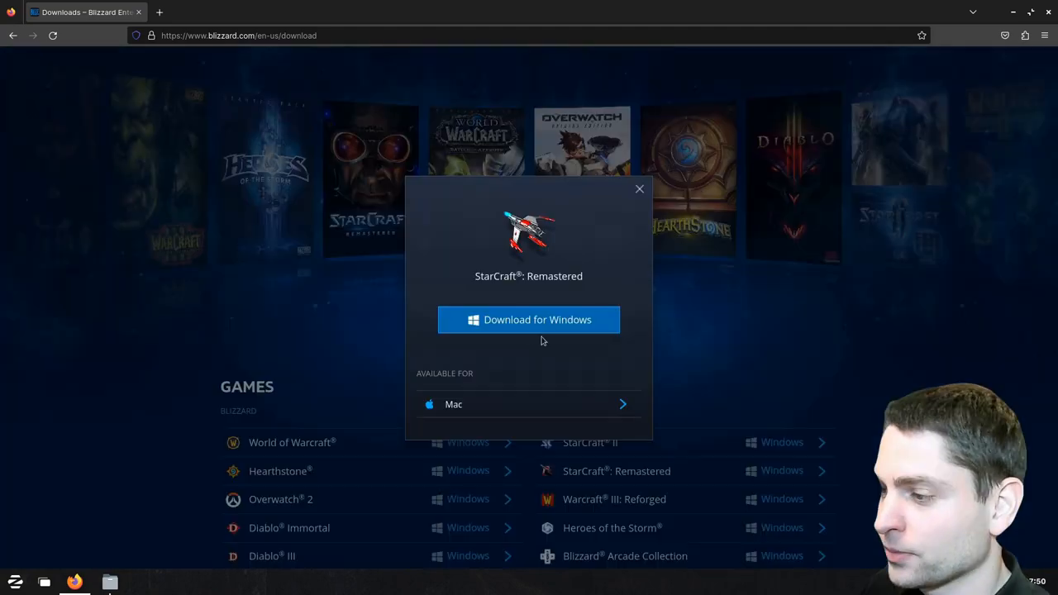
{"action": "left_click", "coordinate": [529, 320]}
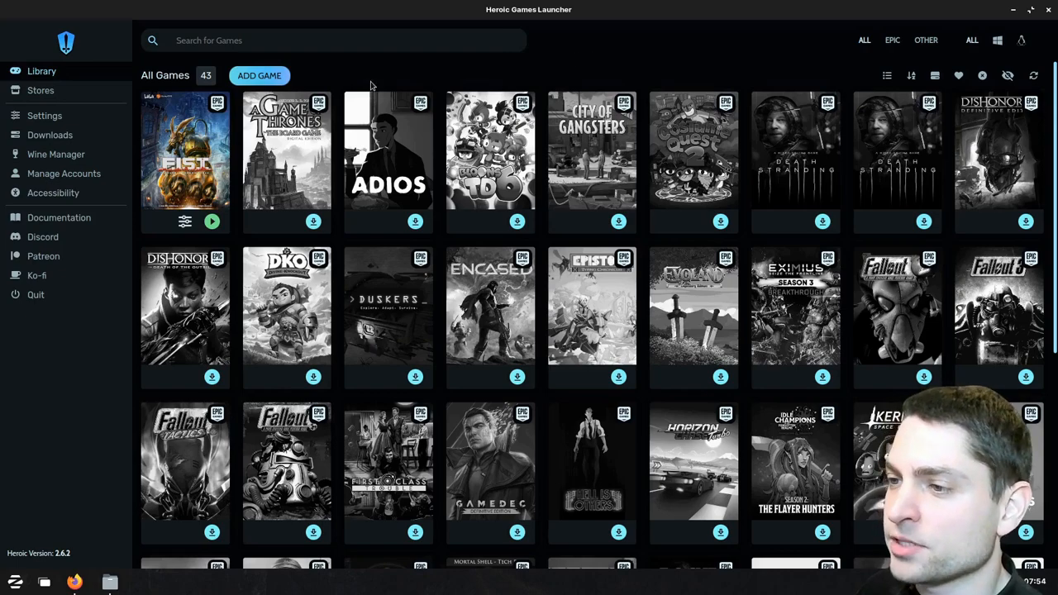
- Add a custom game titled Starcraft and run StarCraft-Setup.exe from Downloads as its installer
{"action": "left_click", "coordinate": [258, 76]}
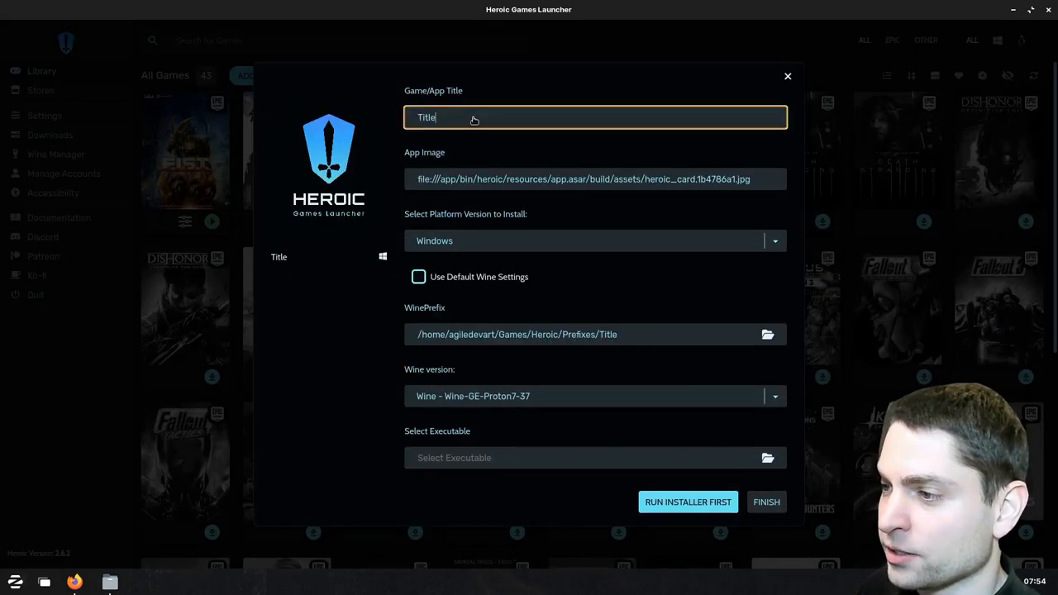
{"action": "type", "text": "Starcraft"}
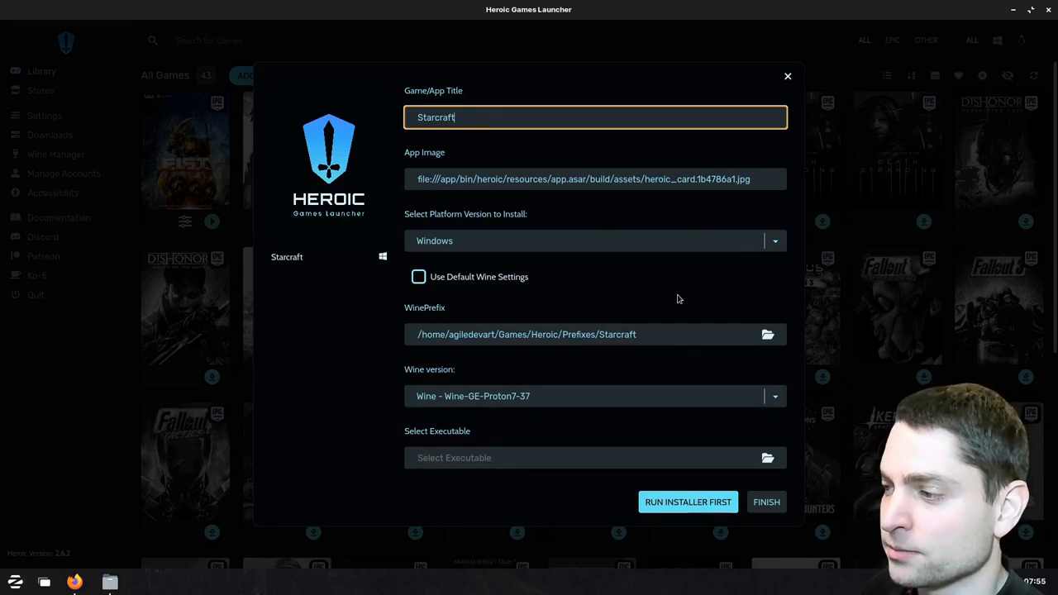
{"action": "mouse_move", "coordinate": [691, 318]}
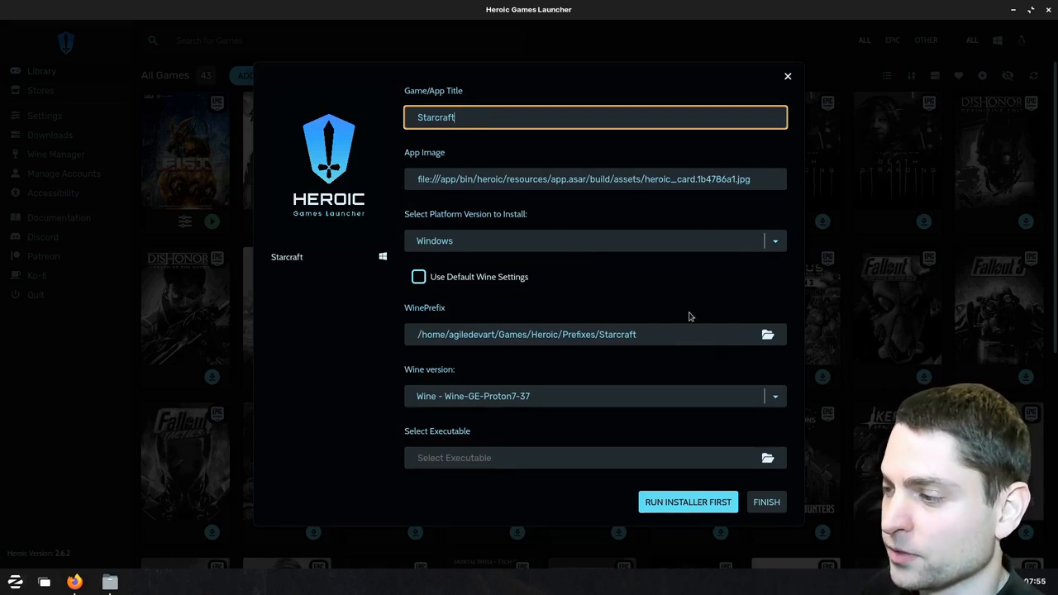
{"action": "left_click", "coordinate": [767, 456]}
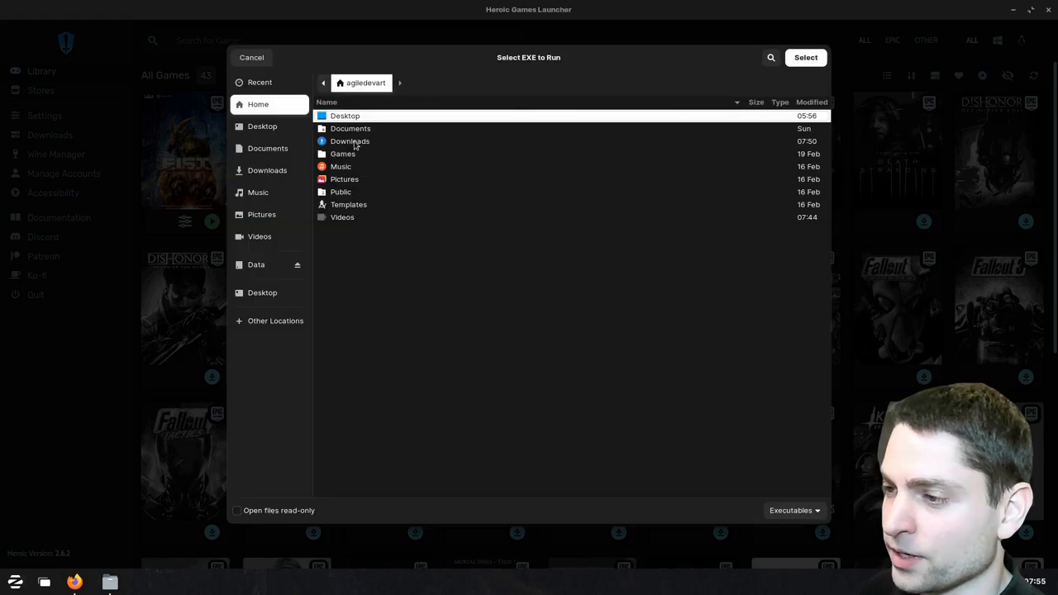
{"action": "double_click", "coordinate": [351, 141]}
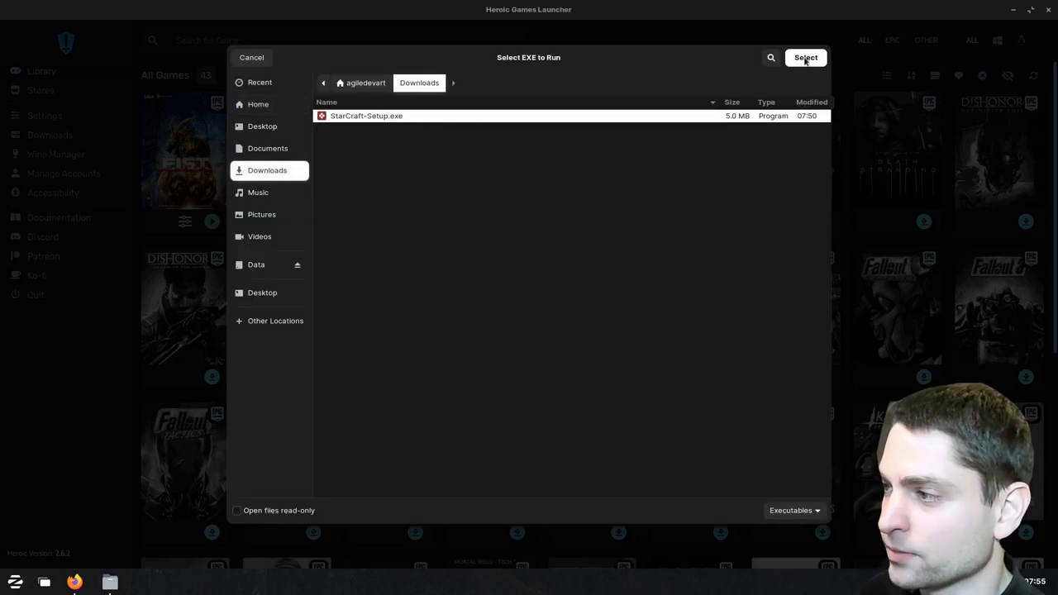
{"action": "left_click", "coordinate": [803, 56]}
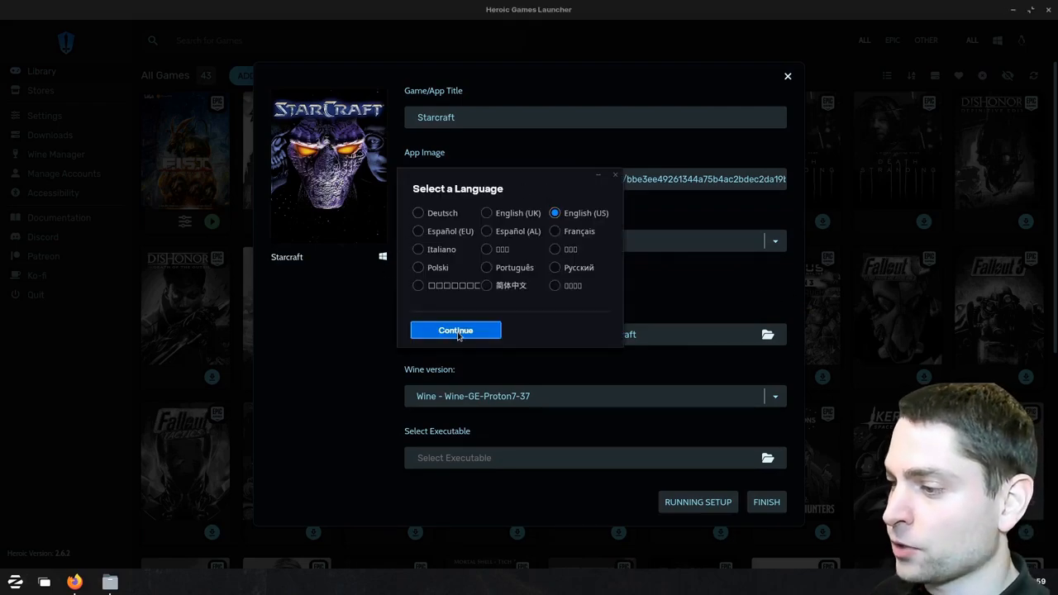
- Continue setup in English (US) without launch at startup and start the StarCraft install
{"action": "left_click", "coordinate": [456, 331]}
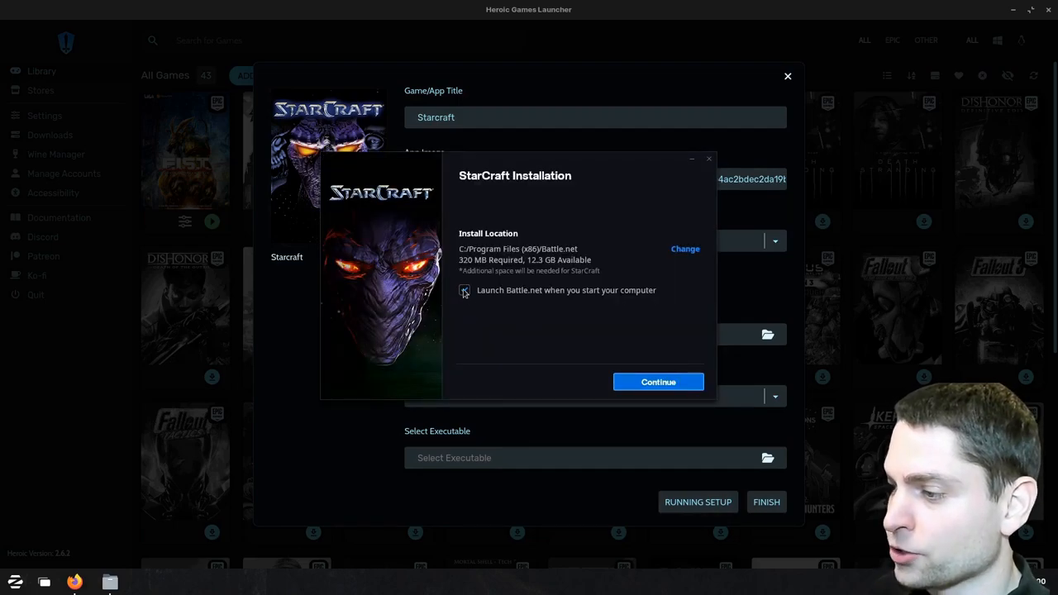
{"action": "left_click", "coordinate": [464, 291]}
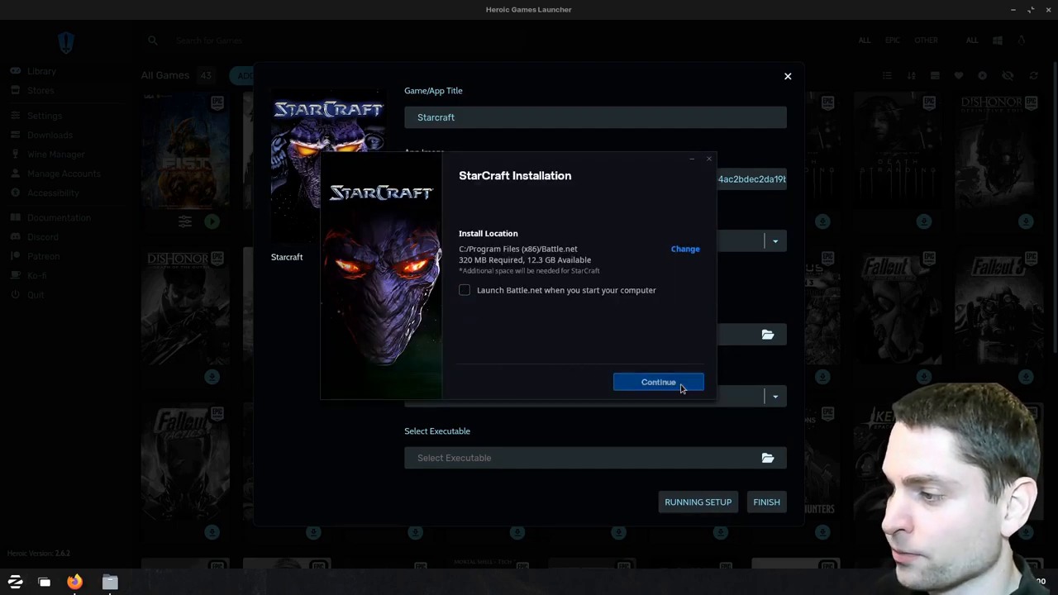
{"action": "left_click", "coordinate": [658, 382]}
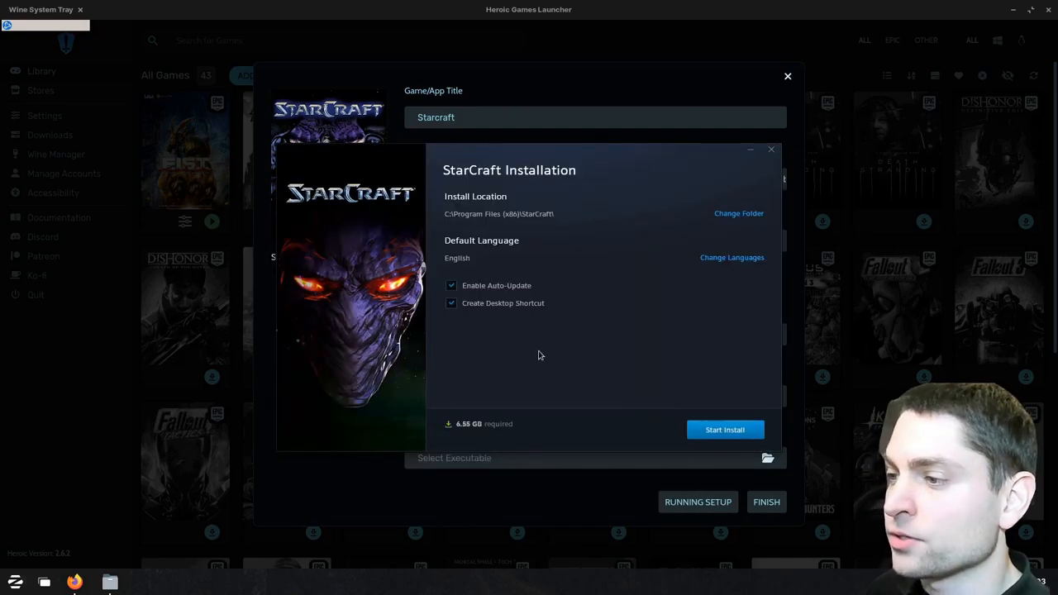
{"action": "left_click", "coordinate": [452, 303]}
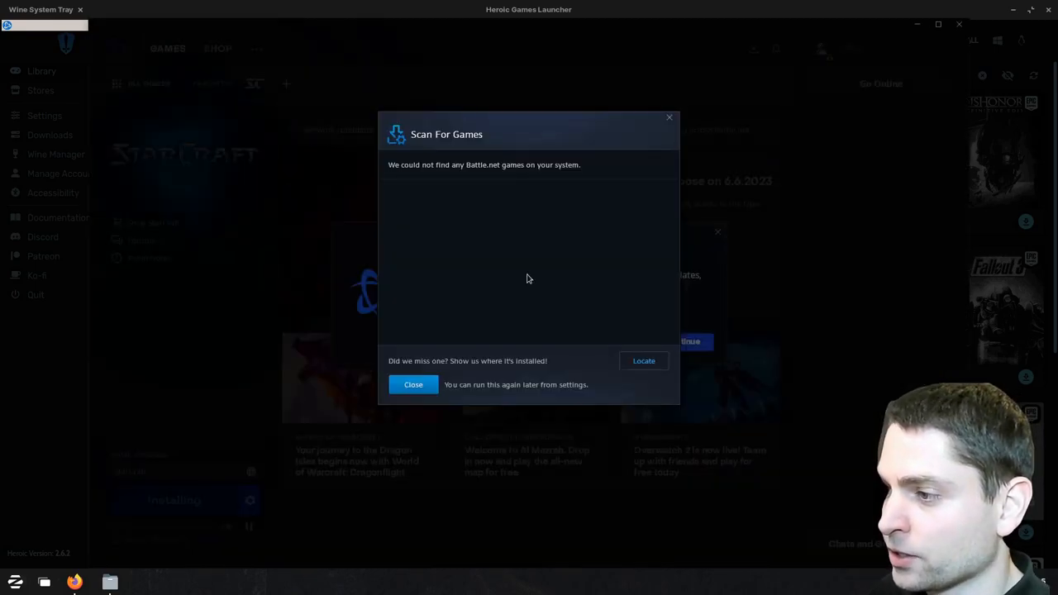
- Dismiss the game scan and welcome dialogs, then close Battle.net once StarCraft is installed
{"action": "left_click", "coordinate": [413, 383]}
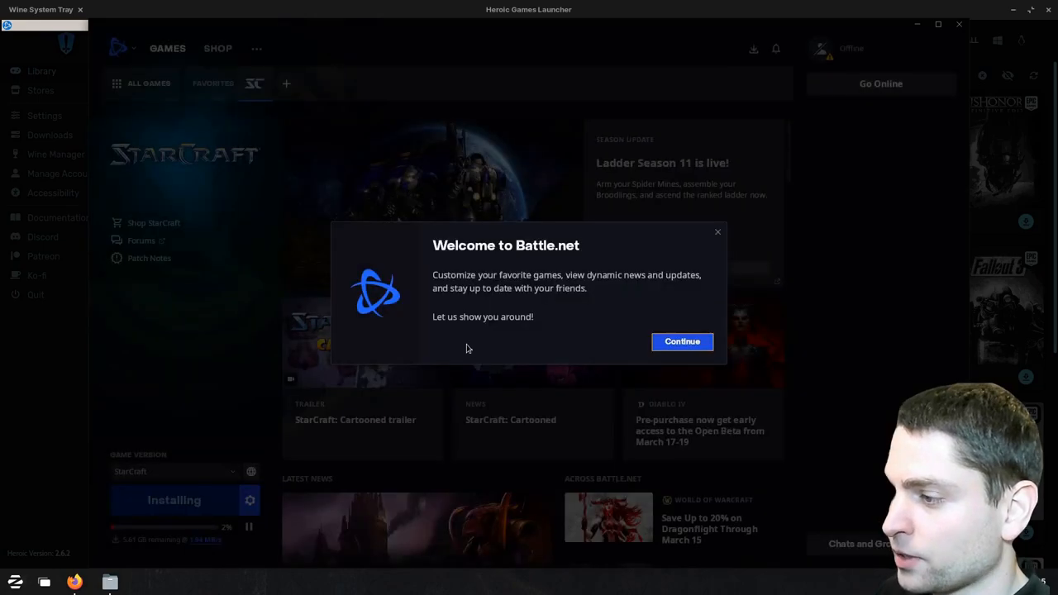
{"action": "left_click", "coordinate": [681, 341]}
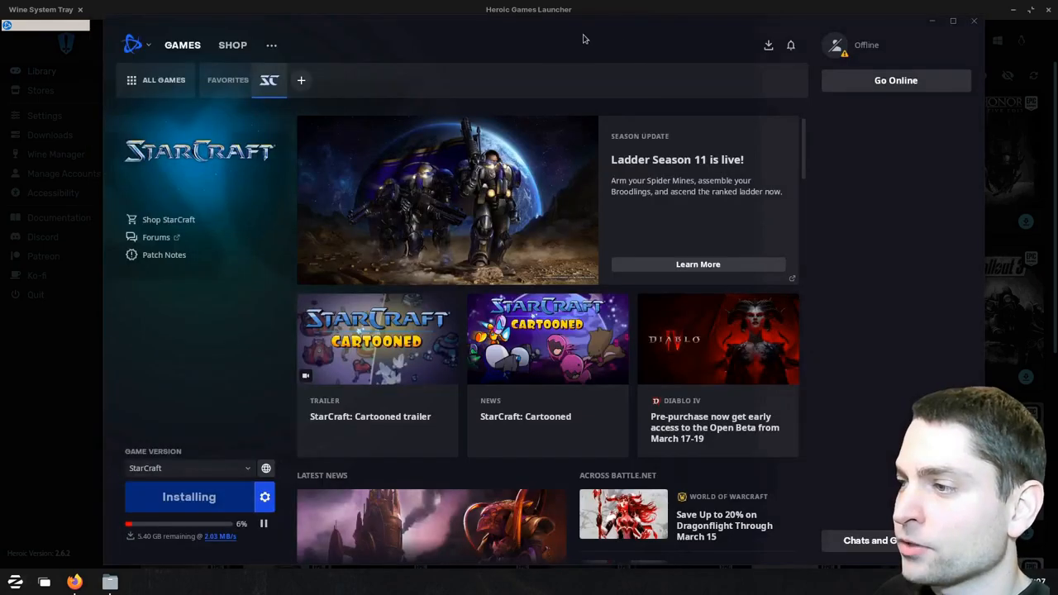
{"action": "mouse_move", "coordinate": [576, 71]}
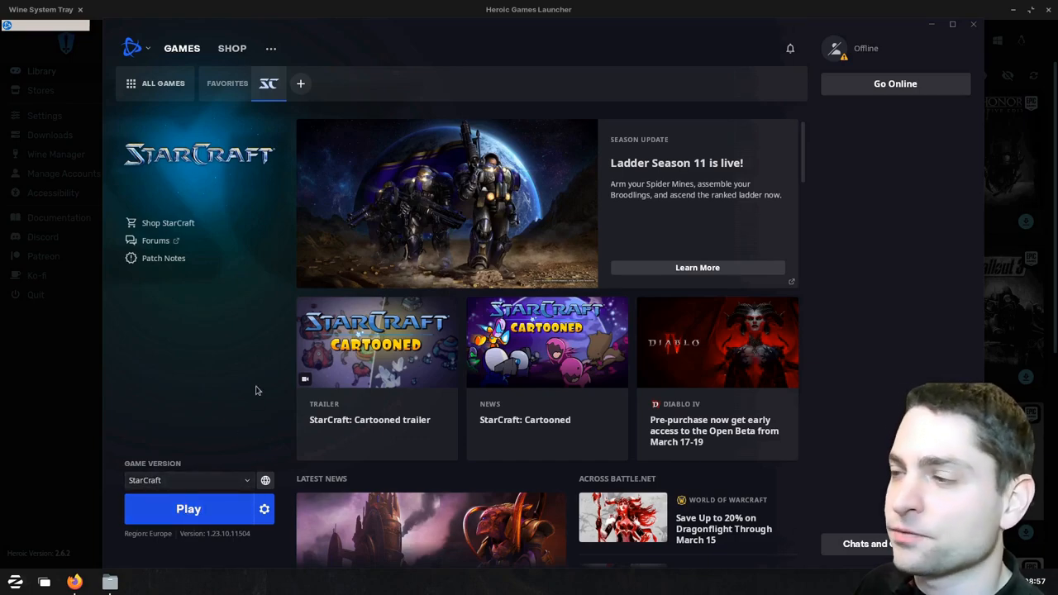
{"action": "left_click", "coordinate": [972, 25]}
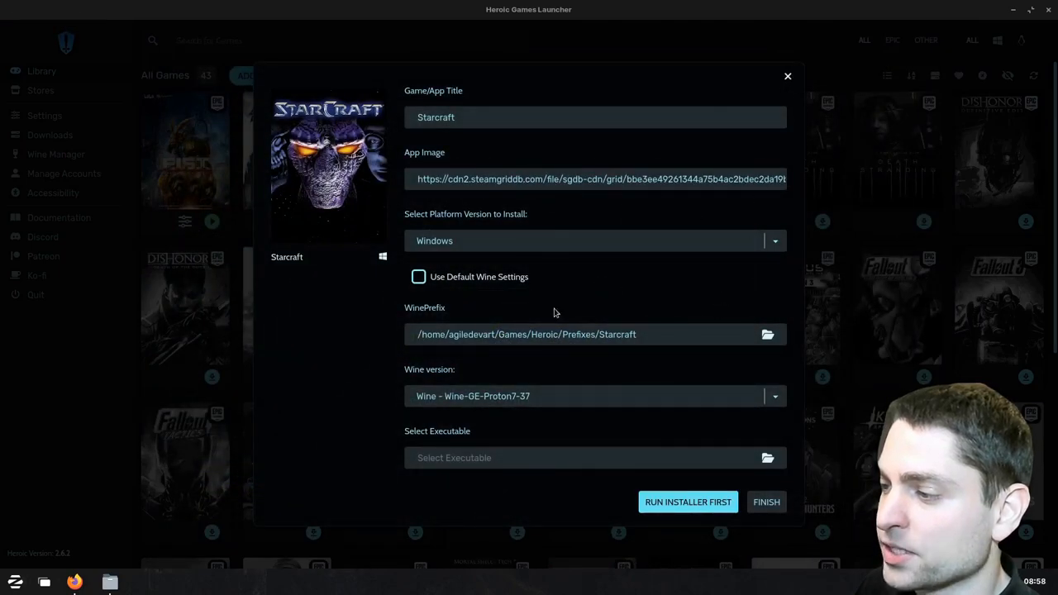
{"action": "mouse_move", "coordinate": [648, 364]}
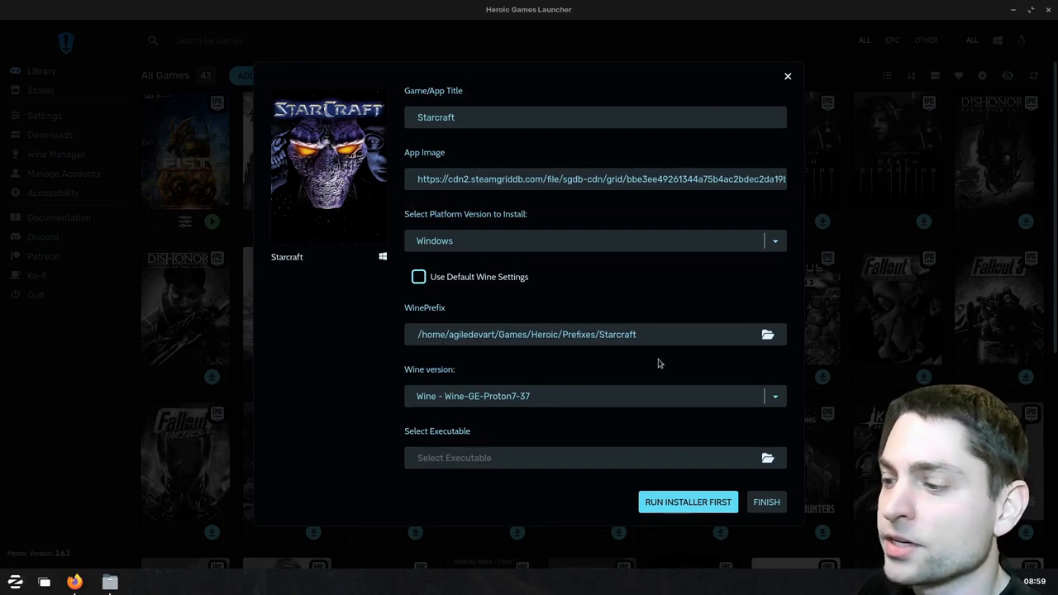
{"action": "mouse_move", "coordinate": [720, 455]}
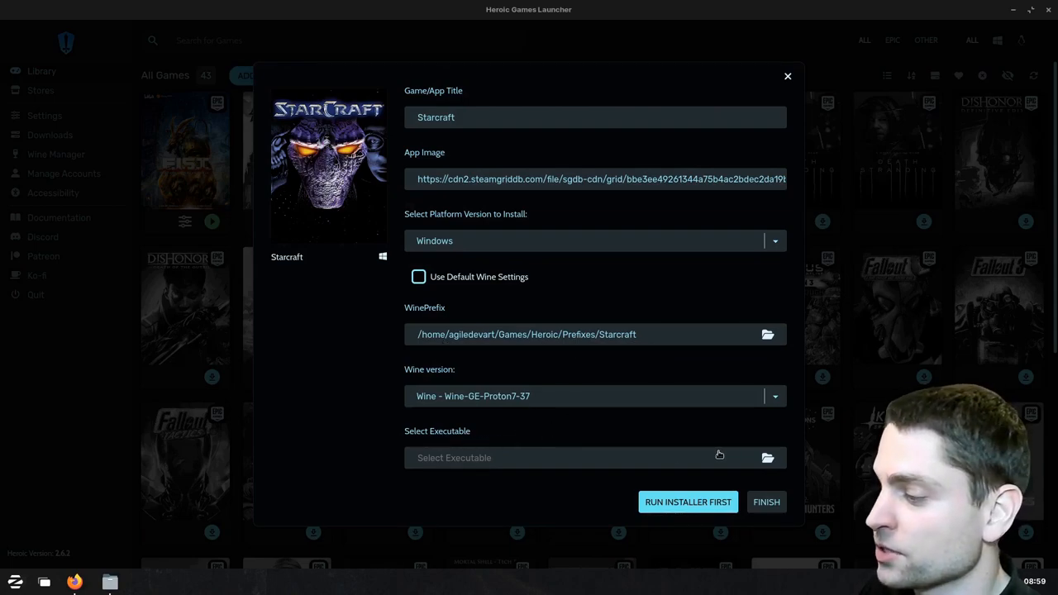
- Set the executable to StarCraft.exe under Prefixes/Starcraft/drive_c/Program Files (x86)/StarCraft/x86_64
{"action": "left_click", "coordinate": [768, 457]}
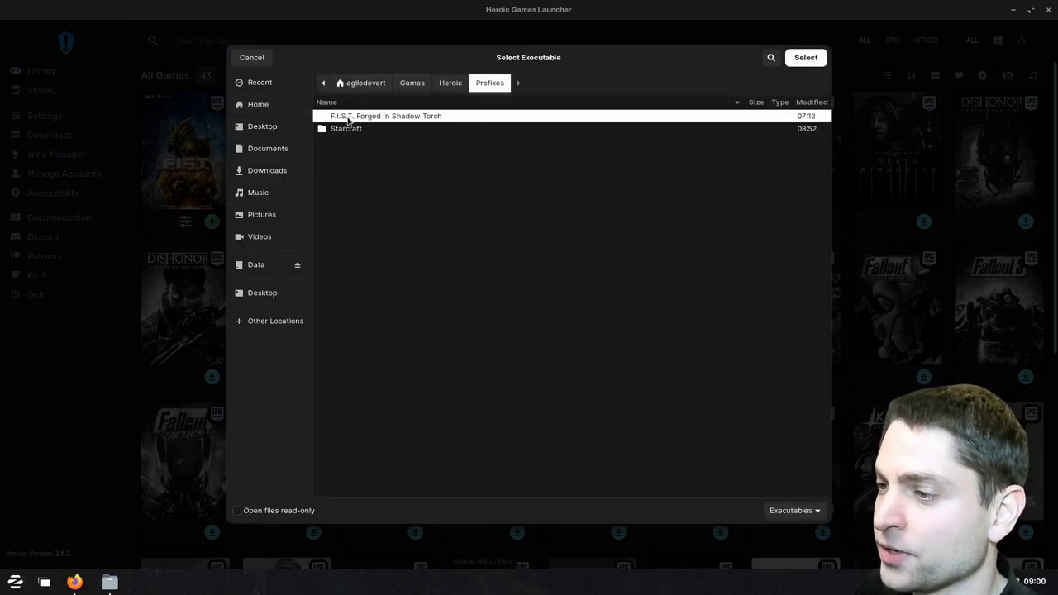
{"action": "left_click", "coordinate": [345, 129]}
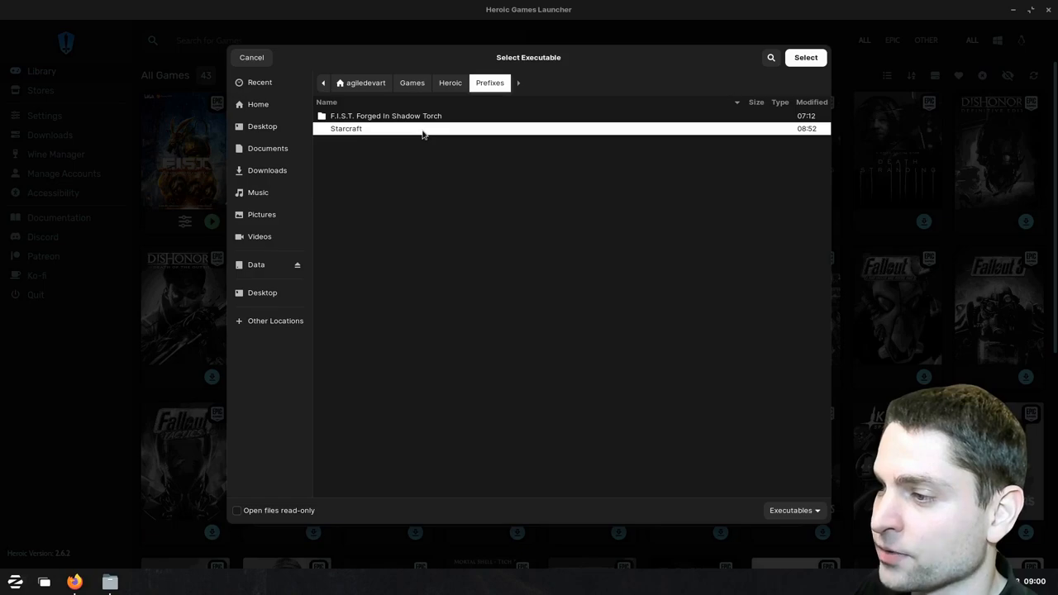
{"action": "double_click", "coordinate": [347, 129]}
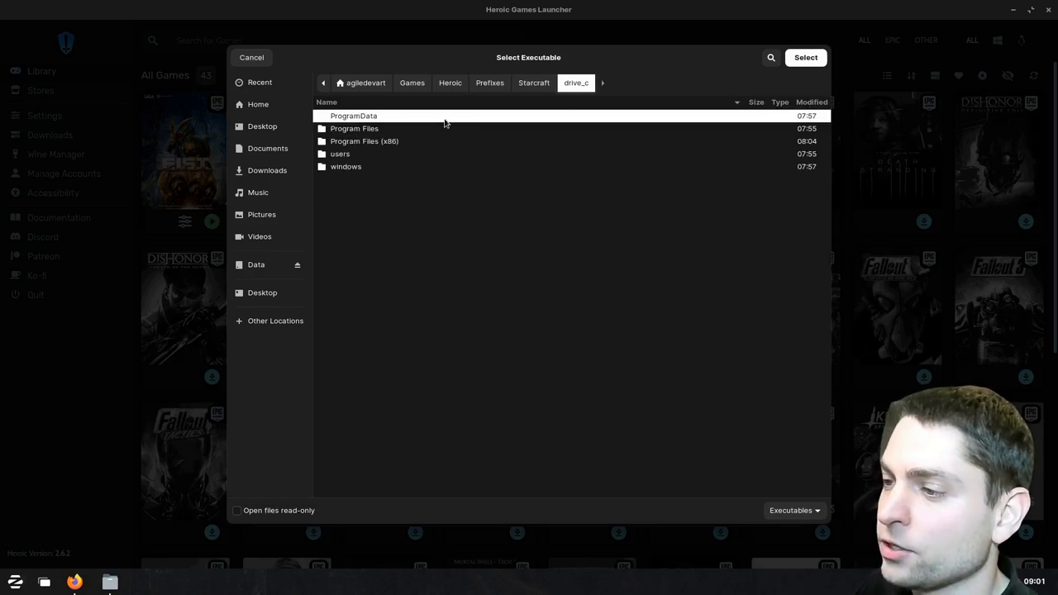
{"action": "mouse_move", "coordinate": [364, 147]}
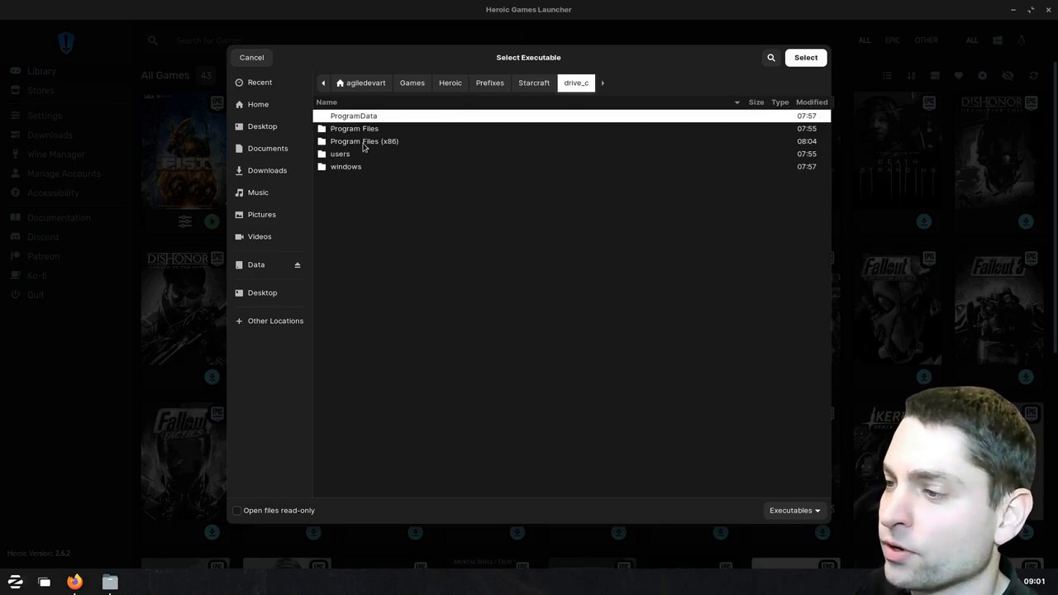
{"action": "double_click", "coordinate": [364, 141]}
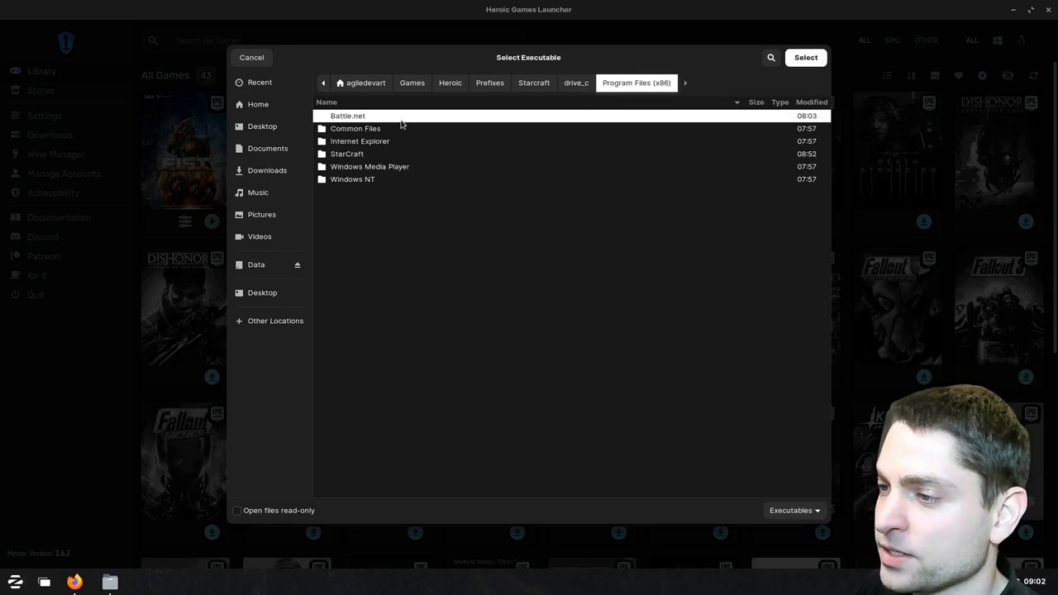
{"action": "mouse_move", "coordinate": [373, 159]}
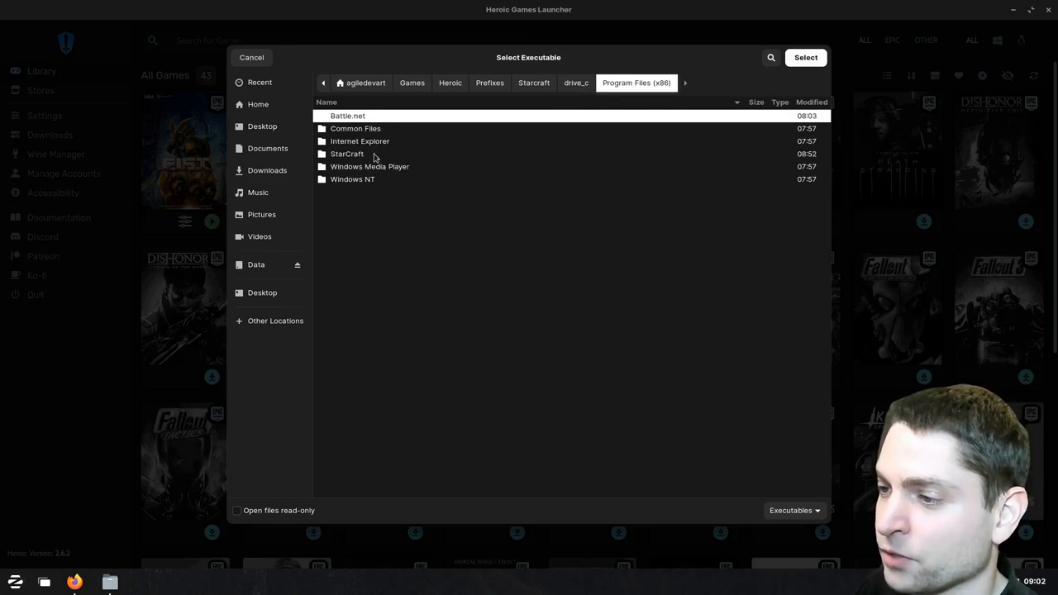
{"action": "double_click", "coordinate": [348, 153]}
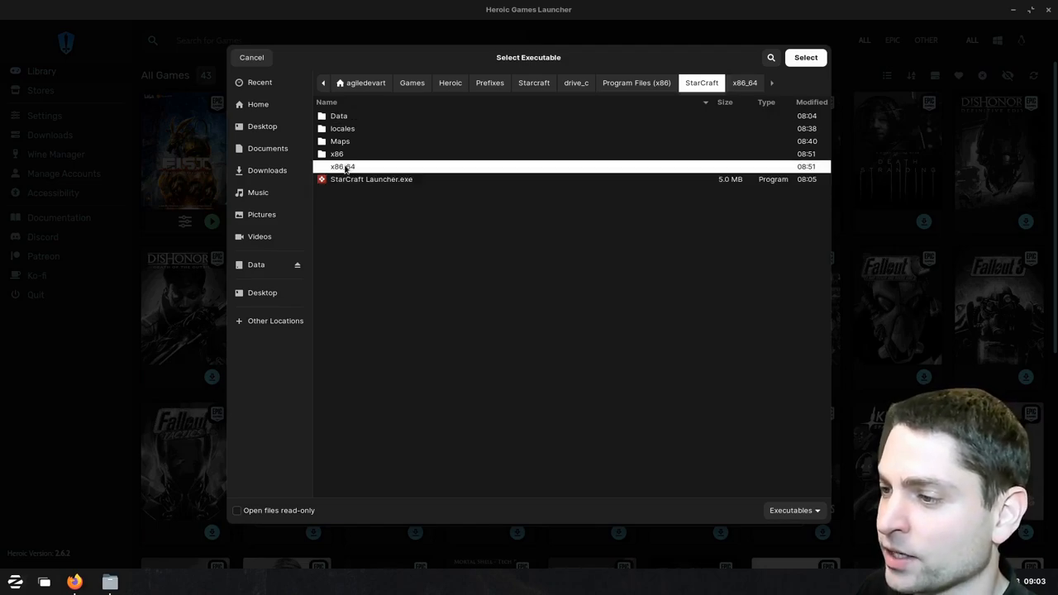
{"action": "double_click", "coordinate": [338, 166]}
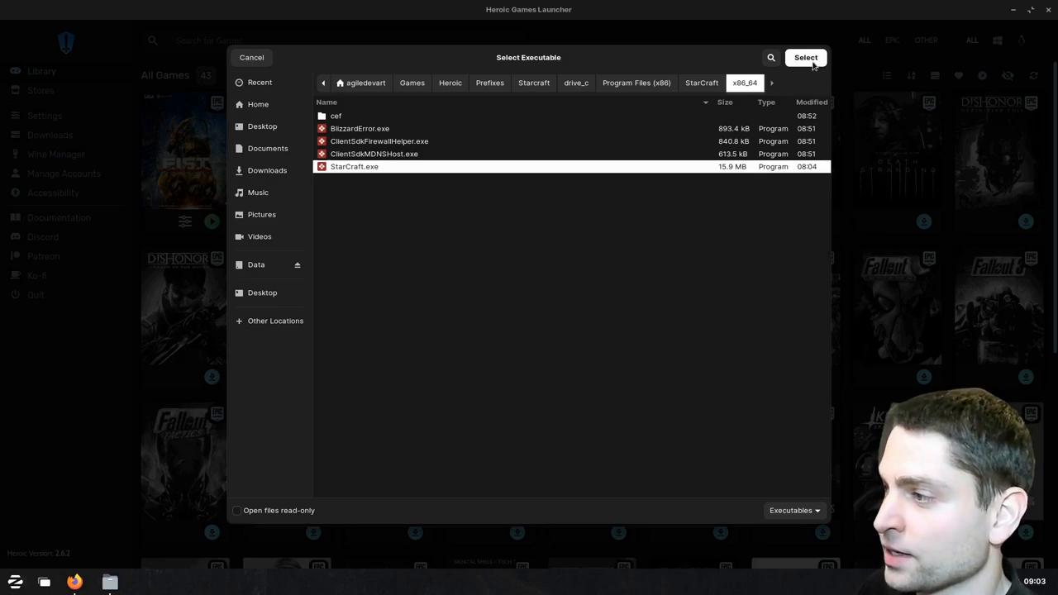
{"action": "left_click", "coordinate": [804, 56]}
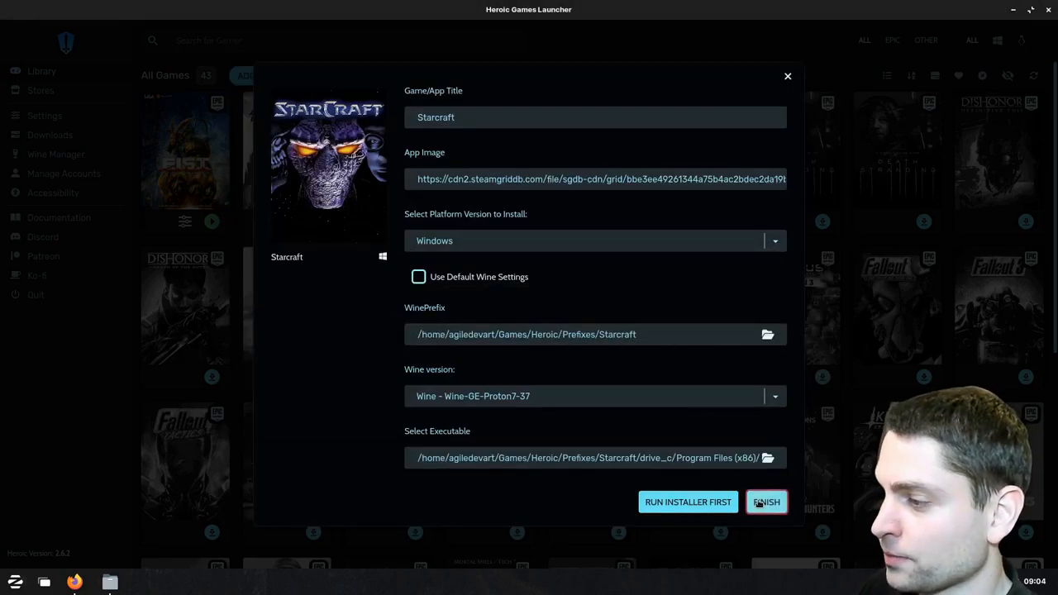
- Finish adding Starcraft to the library and close its settings
{"action": "left_click", "coordinate": [766, 503]}
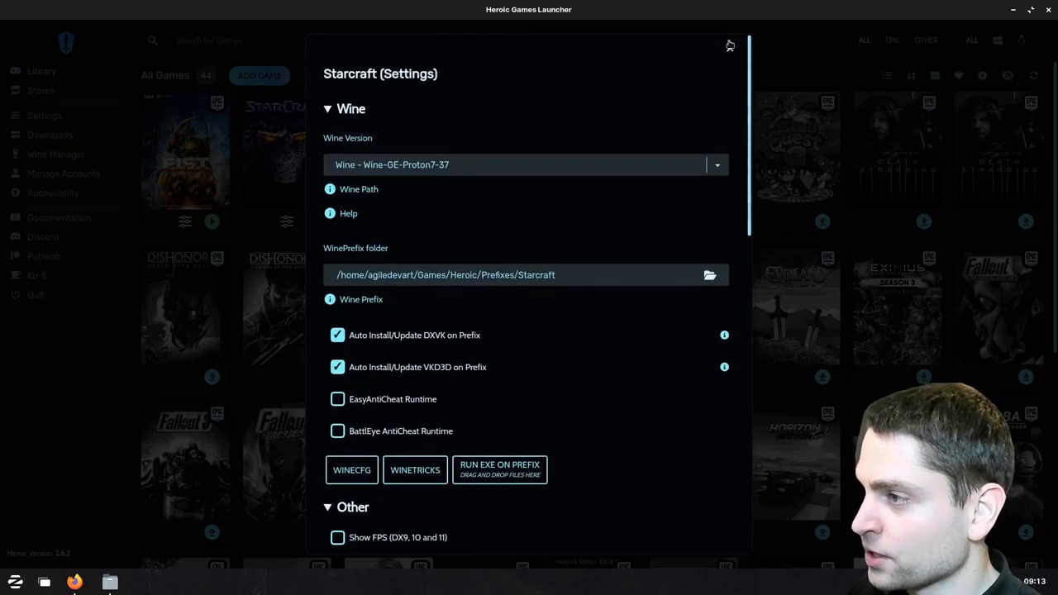
{"action": "left_click", "coordinate": [731, 46]}
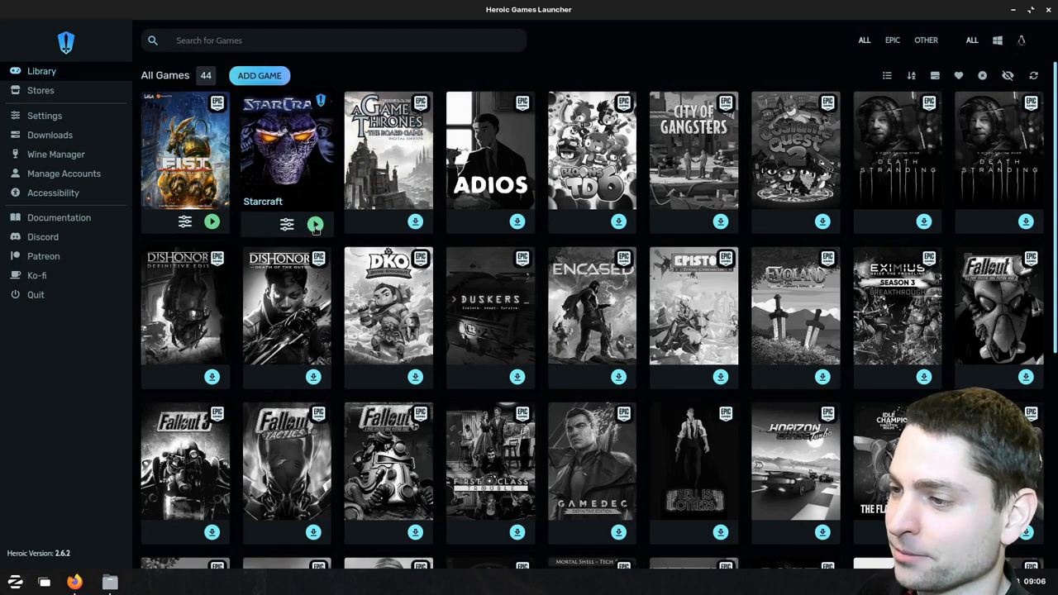
- Launch Starcraft from the library, skip Battle.net sign-in and press Play for StarCraft
{"action": "left_click", "coordinate": [316, 225]}
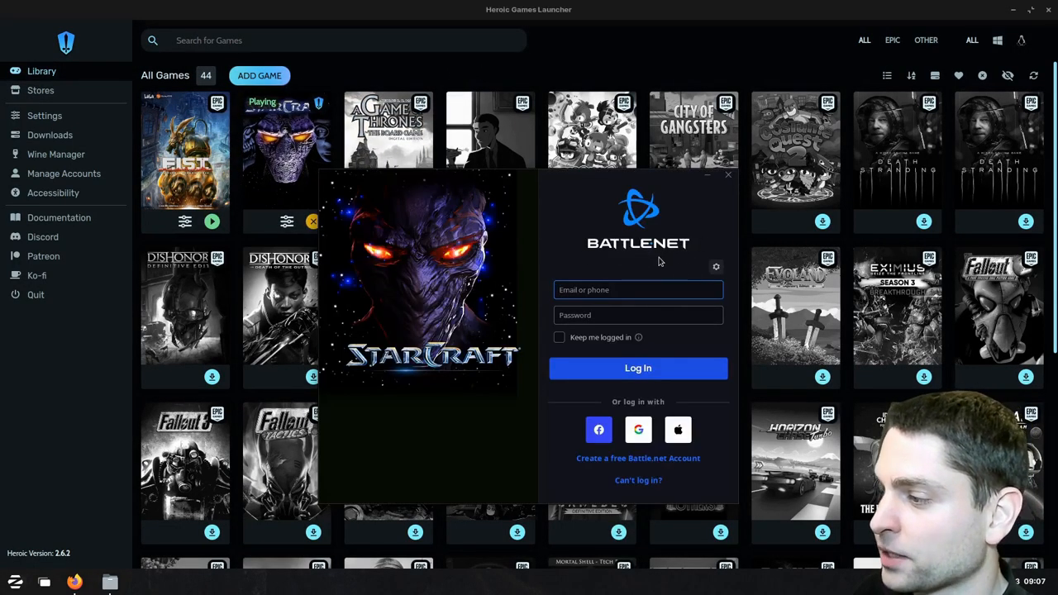
{"action": "left_click", "coordinate": [716, 267]}
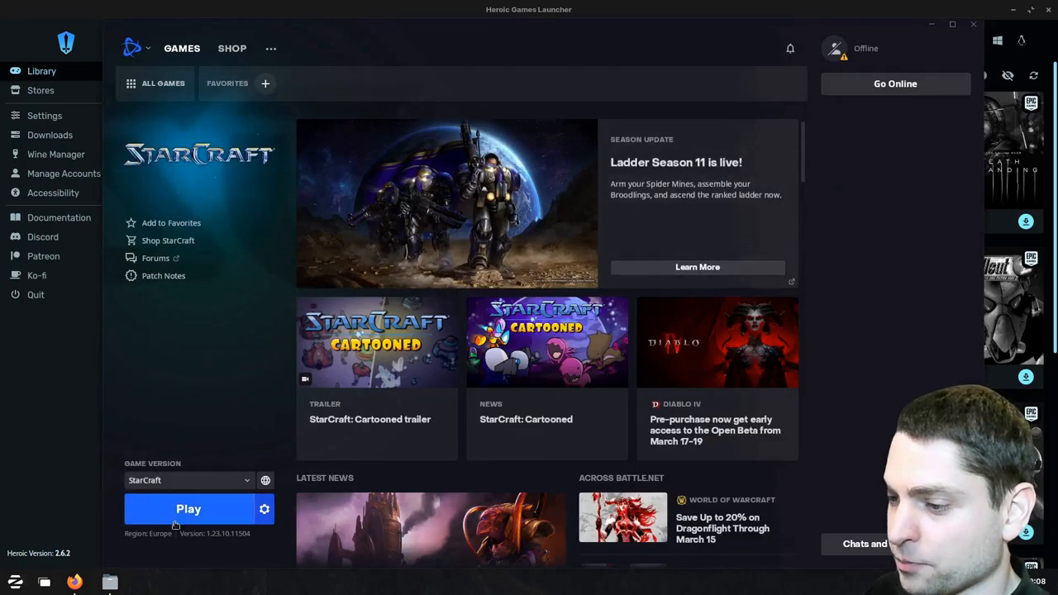
{"action": "left_click", "coordinate": [188, 510]}
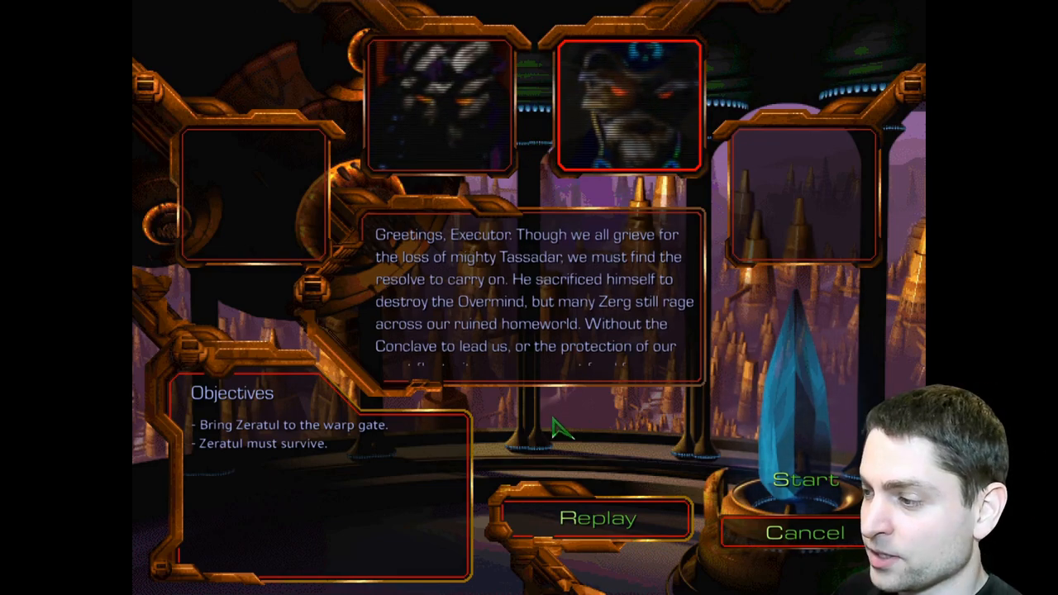
- Start the Zeratul mission, dismiss the tip and command the selected Zealot squad across the map
{"action": "left_click", "coordinate": [807, 479]}
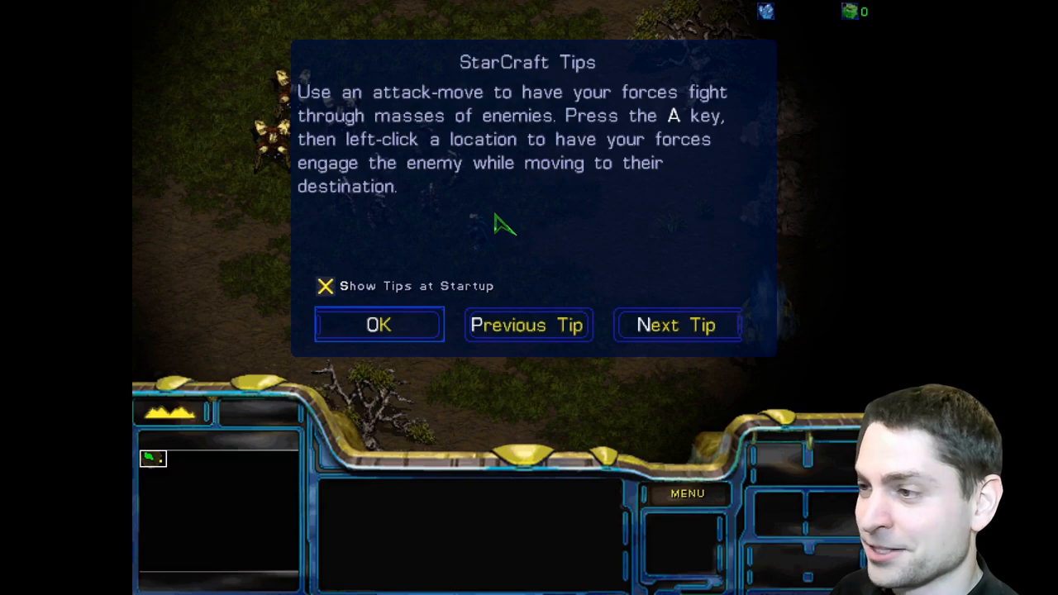
{"action": "left_click", "coordinate": [377, 324]}
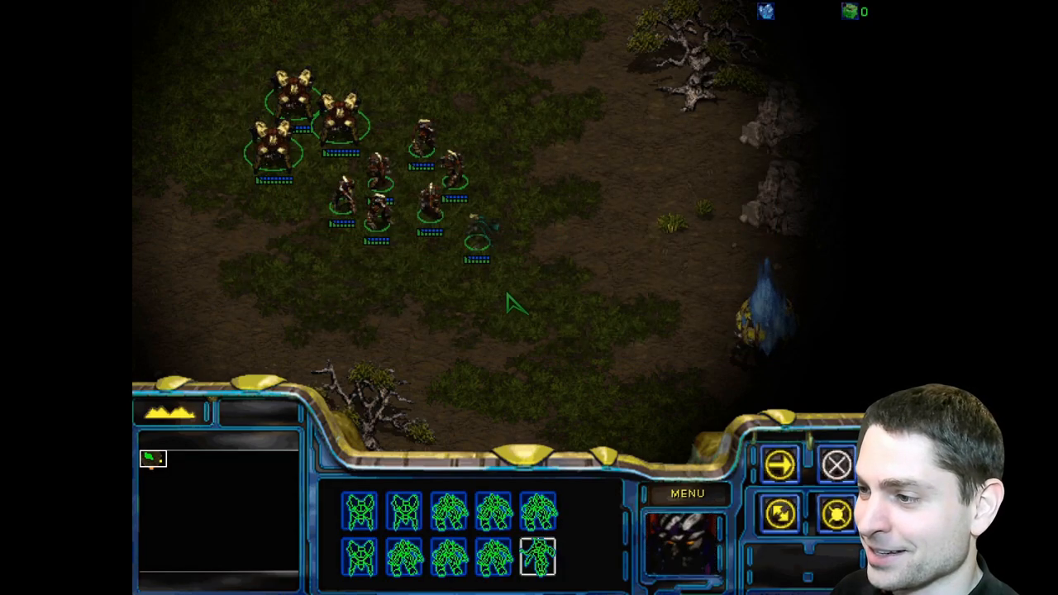
{"action": "mouse_move", "coordinate": [554, 268]}
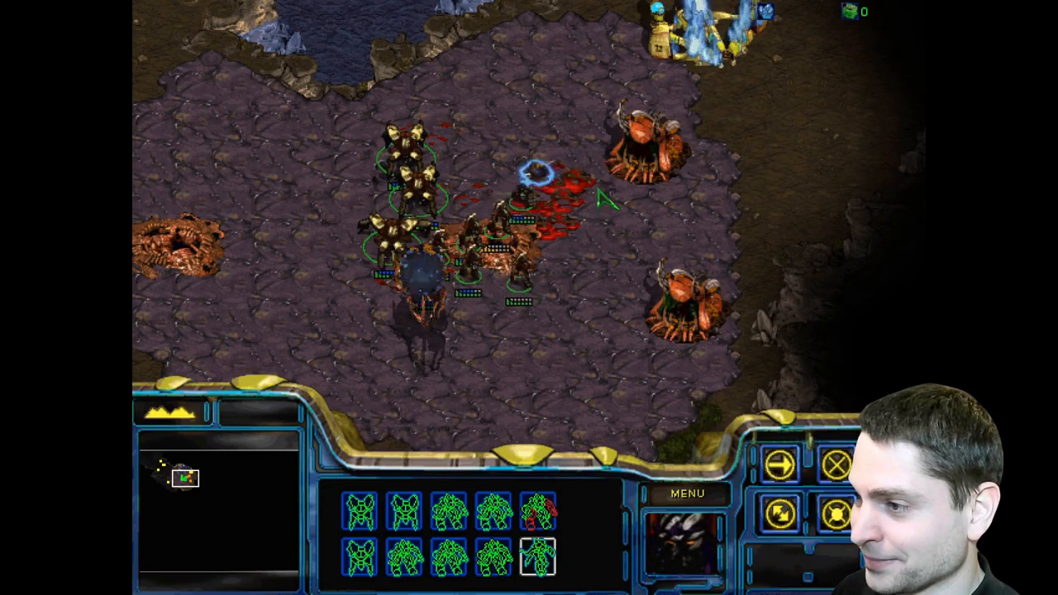
{"action": "left_click_drag", "start_coordinate": [615, 82], "coordinate": [471, 351]}
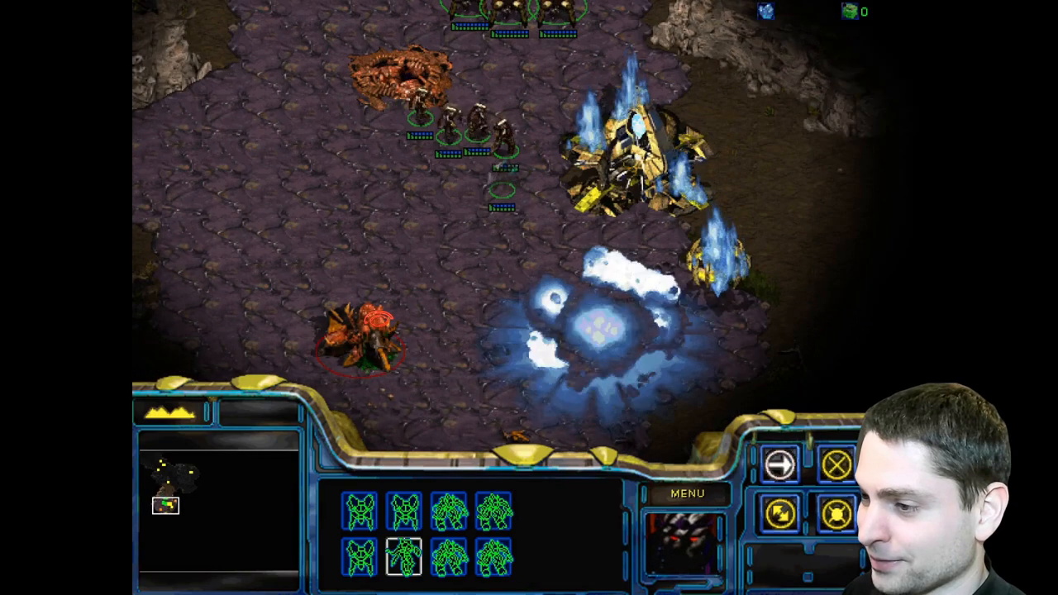
{"action": "scroll", "scroll_direction": "down", "scroll_amount": 3}
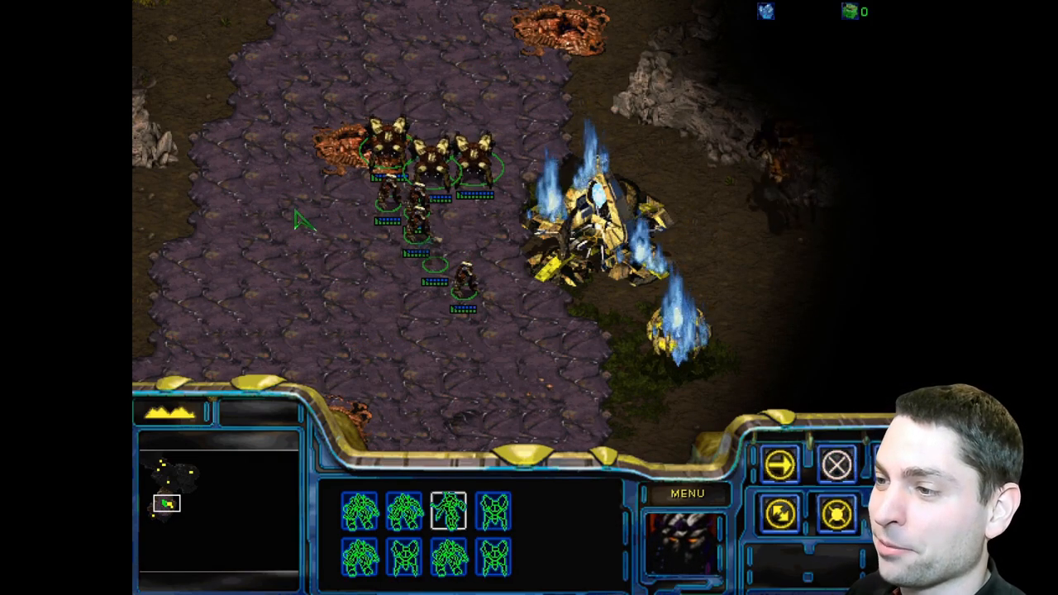
{"action": "mouse_move", "coordinate": [691, 197]}
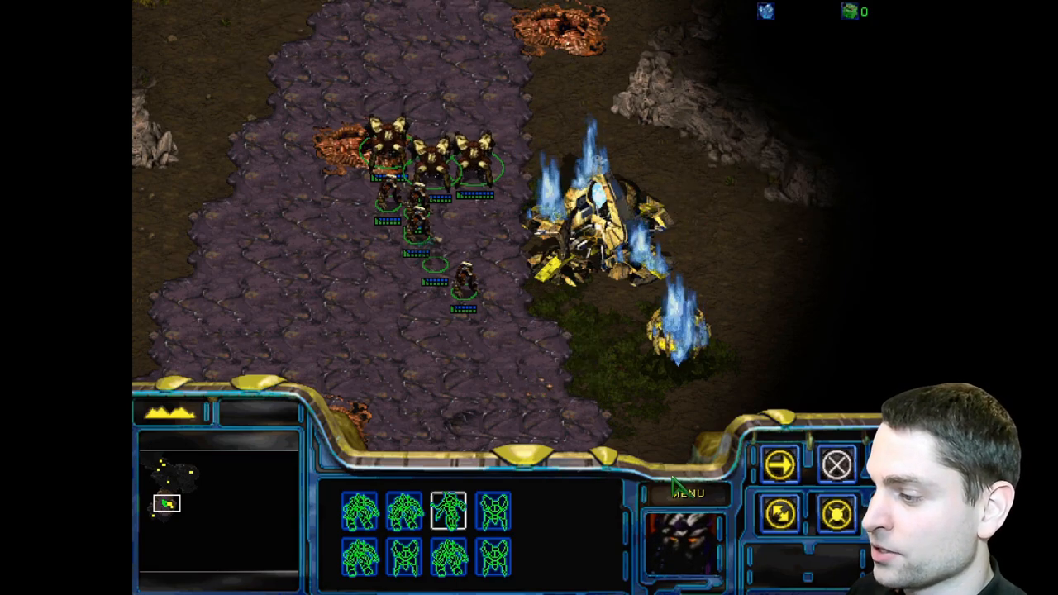
- End the mission from the in-game menu and exit StarCraft back to Heroic
{"action": "left_click", "coordinate": [686, 492]}
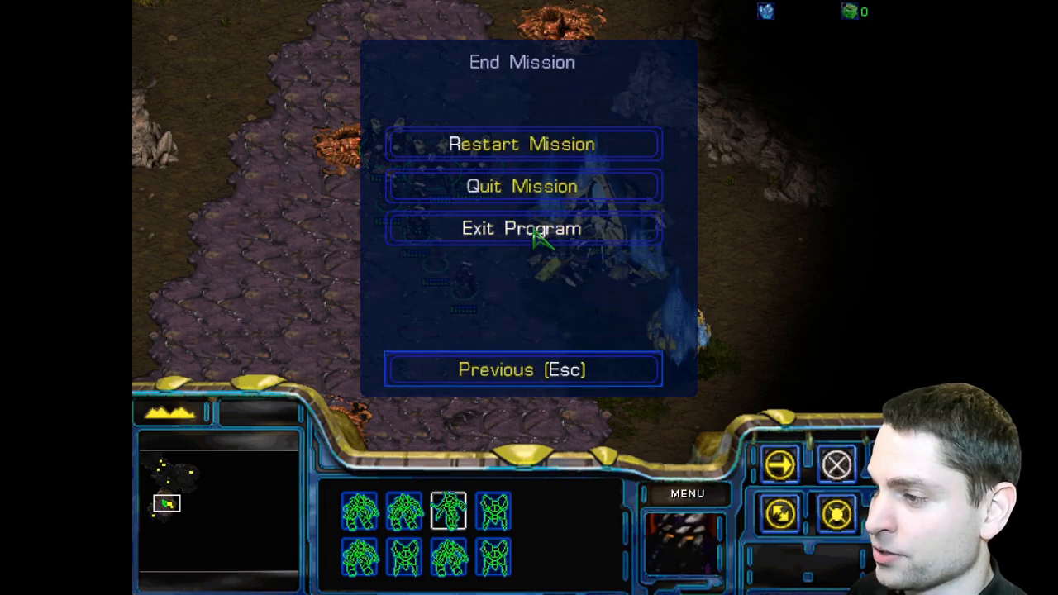
{"action": "left_click", "coordinate": [522, 229]}
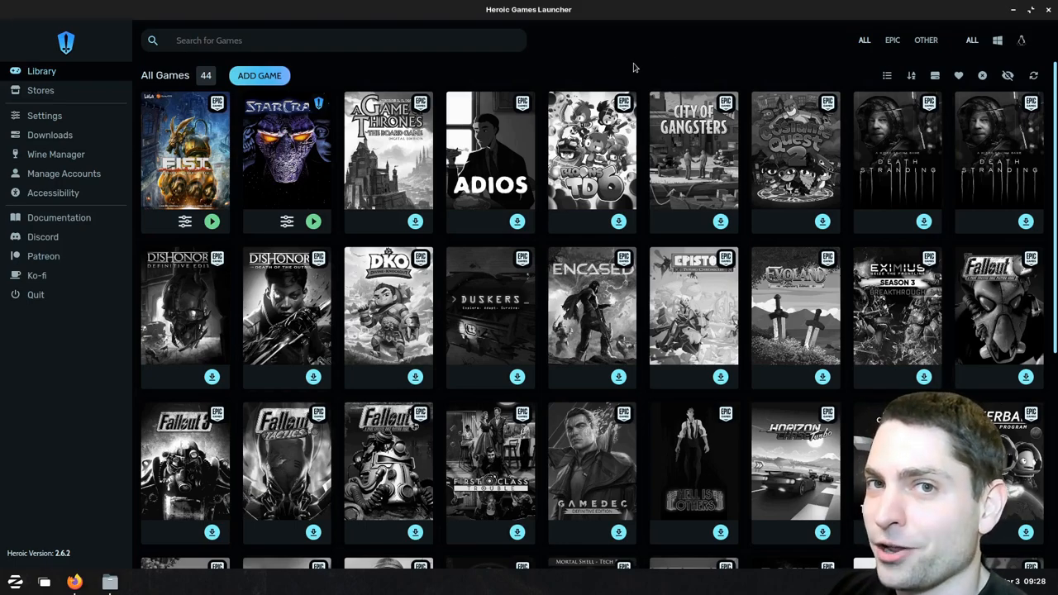
{"action": "mouse_move", "coordinate": [645, 62]}
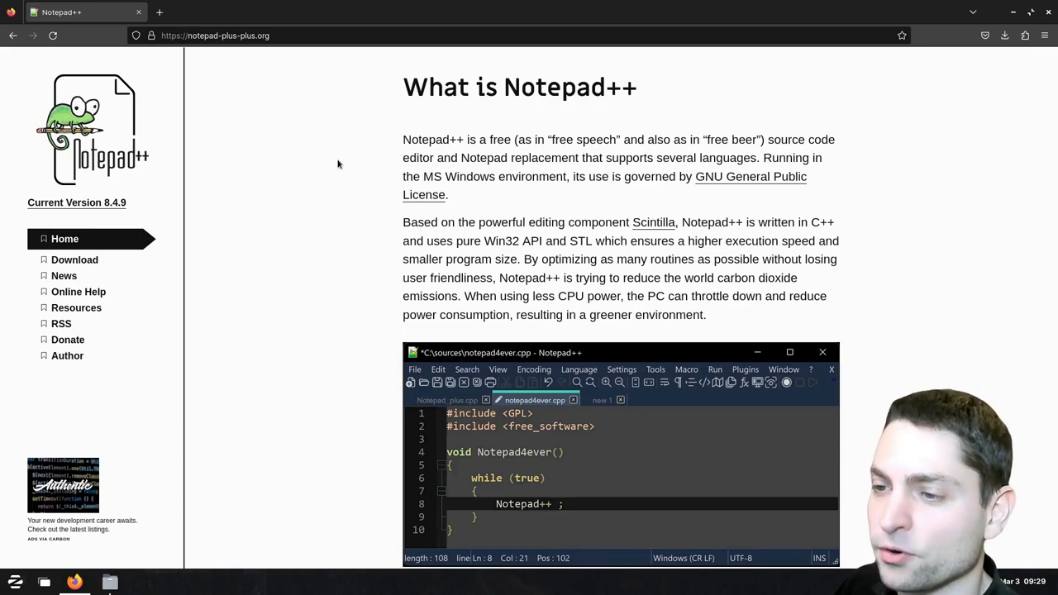
{"action": "mouse_move", "coordinate": [314, 167]}
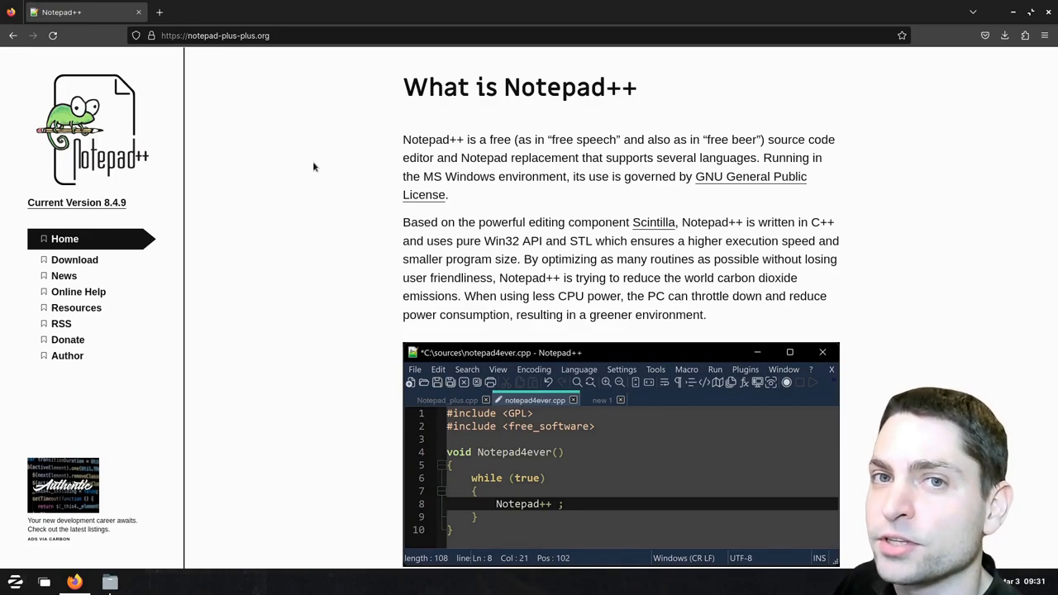
{"action": "mouse_move", "coordinate": [103, 258]}
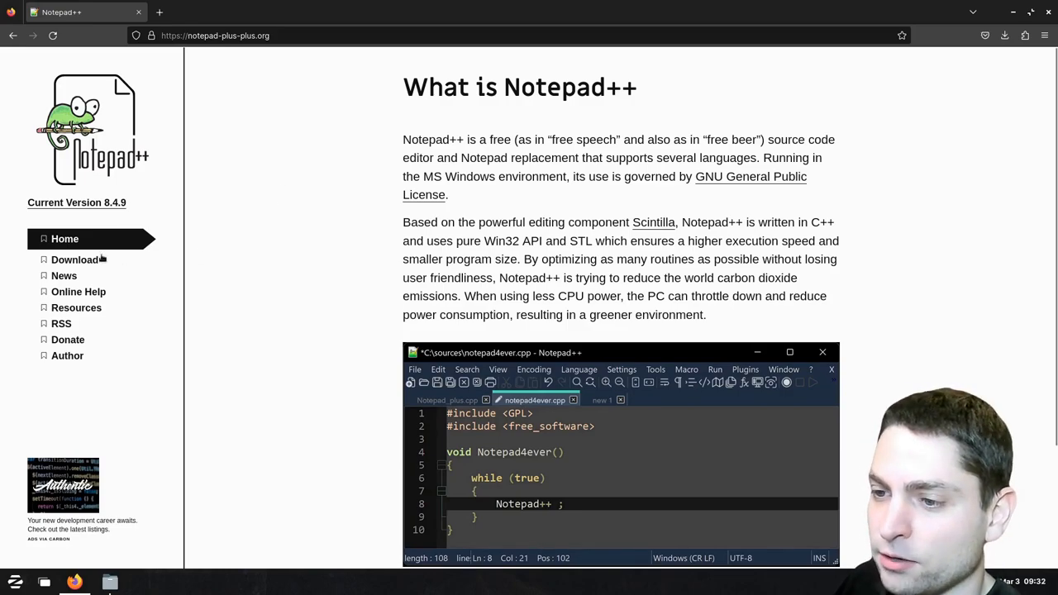
- Go to the Notepad++ download page from the site's sidebar
{"action": "left_click", "coordinate": [74, 260]}
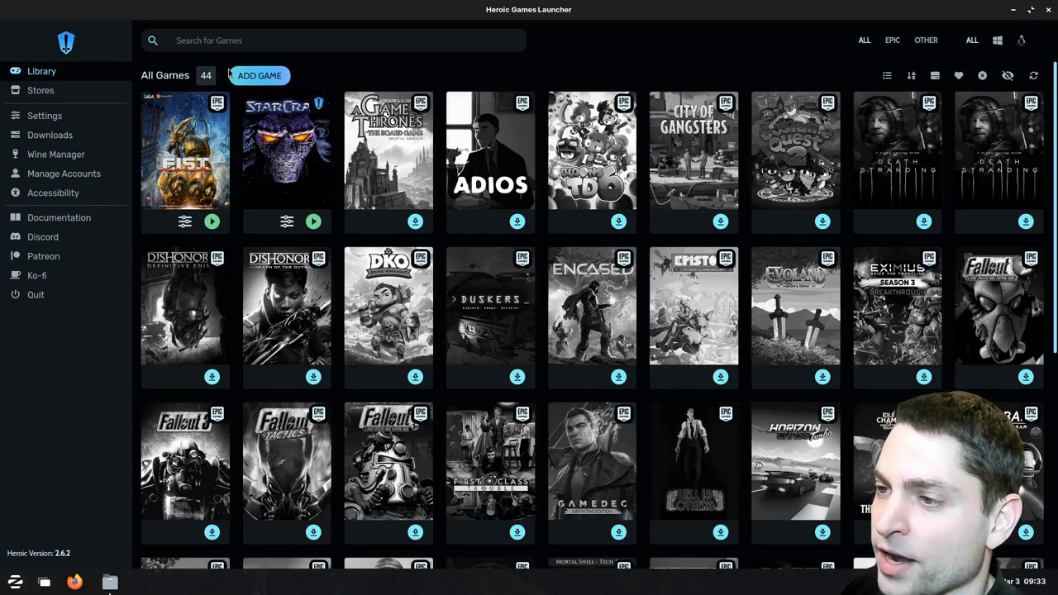
- Start a new library entry named 'Notepadpp' and run the Notepad++ installer in its prefix
{"action": "left_click", "coordinate": [258, 76]}
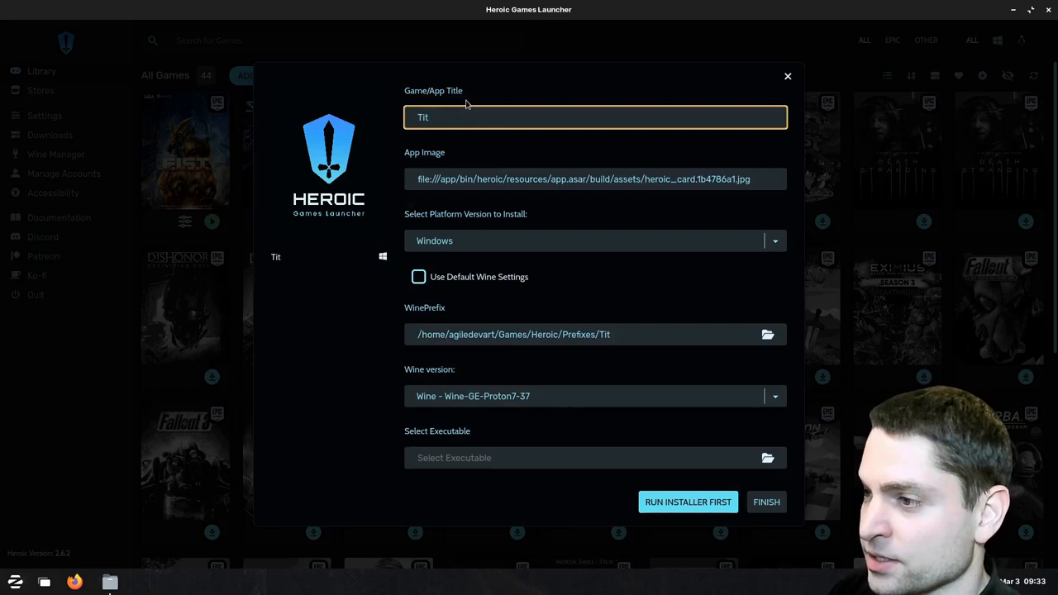
{"action": "type", "text": "Notepadpp"}
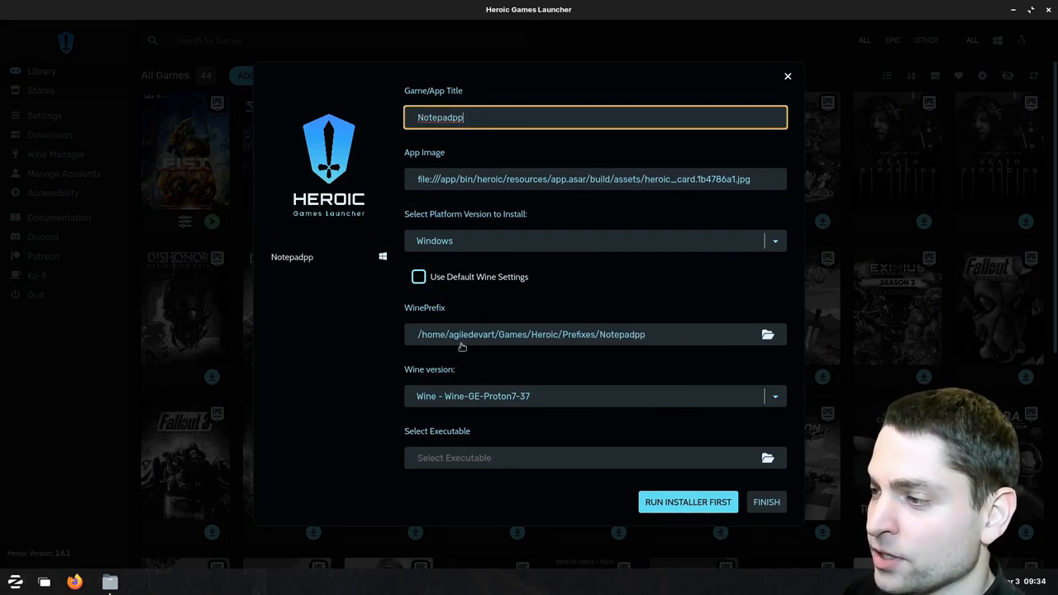
{"action": "mouse_move", "coordinate": [688, 502]}
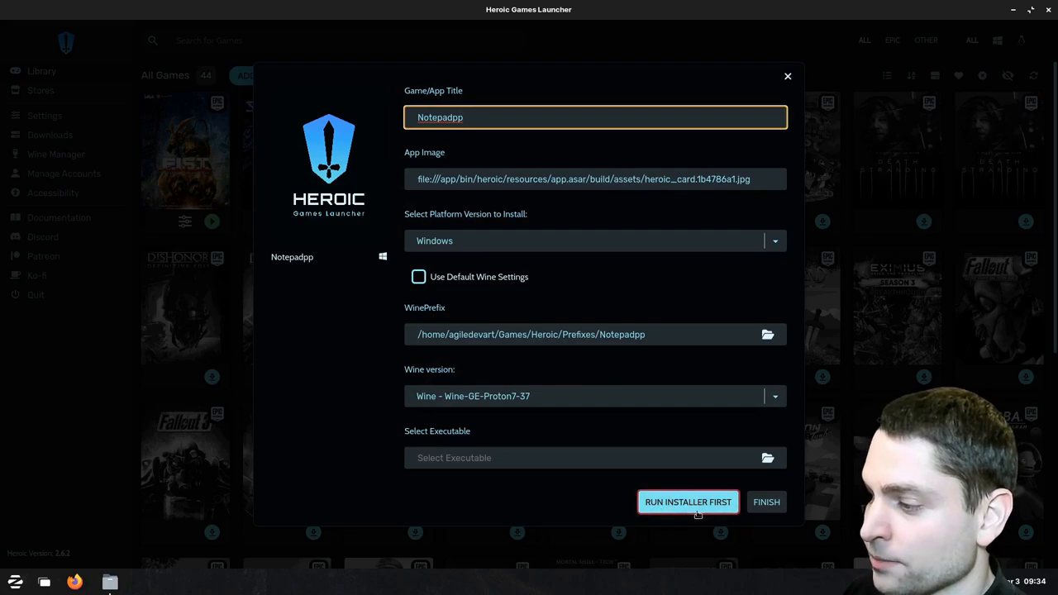
{"action": "left_click", "coordinate": [687, 502]}
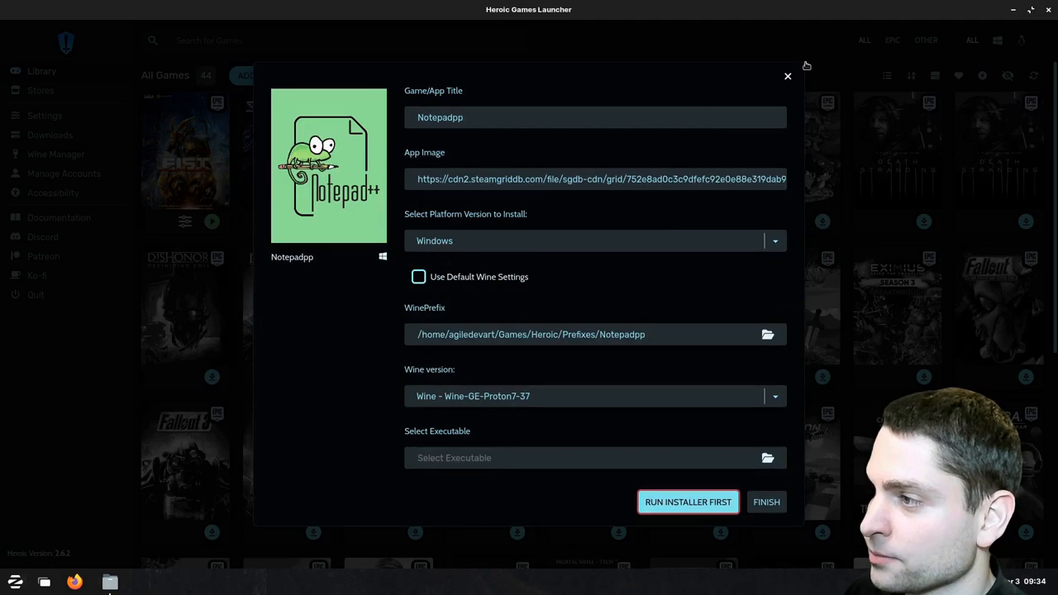
{"action": "left_click", "coordinate": [688, 502]}
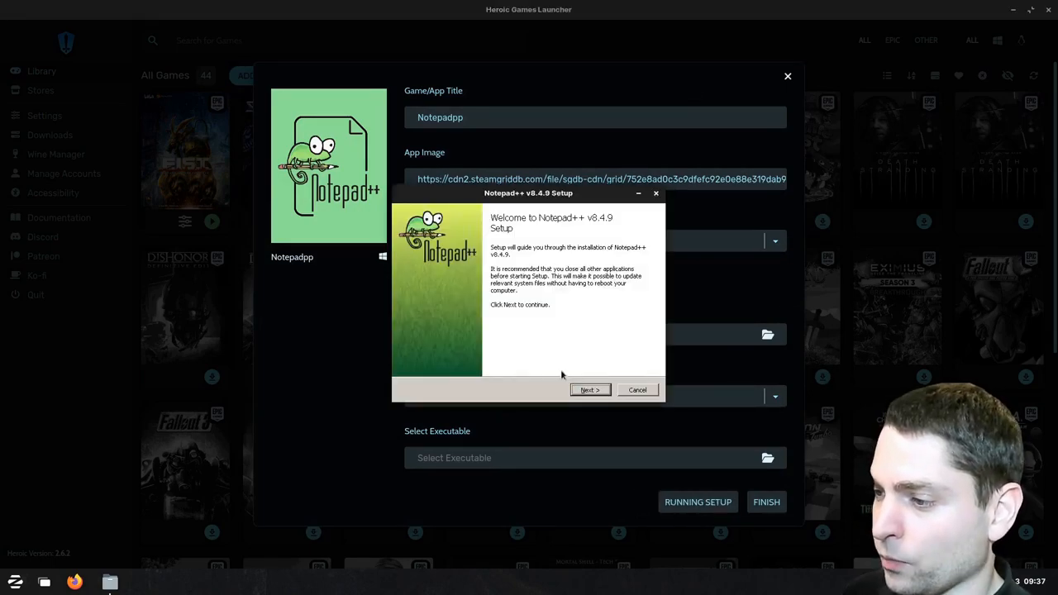
- Install Notepad++ to the default folder with 'Run Notepad++' unchecked at finish
{"action": "left_click", "coordinate": [589, 391]}
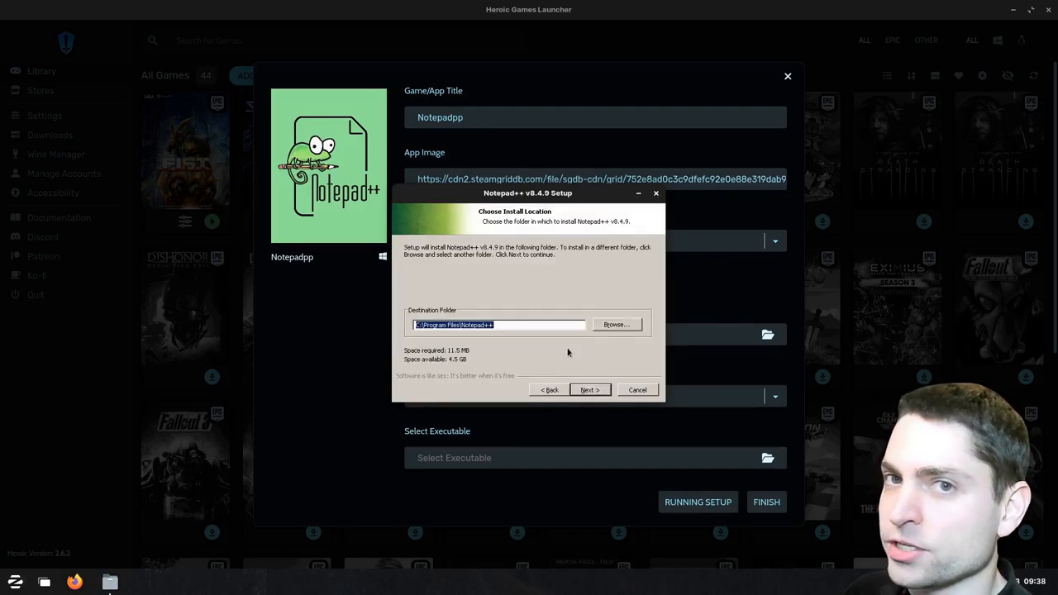
{"action": "left_click", "coordinate": [588, 390]}
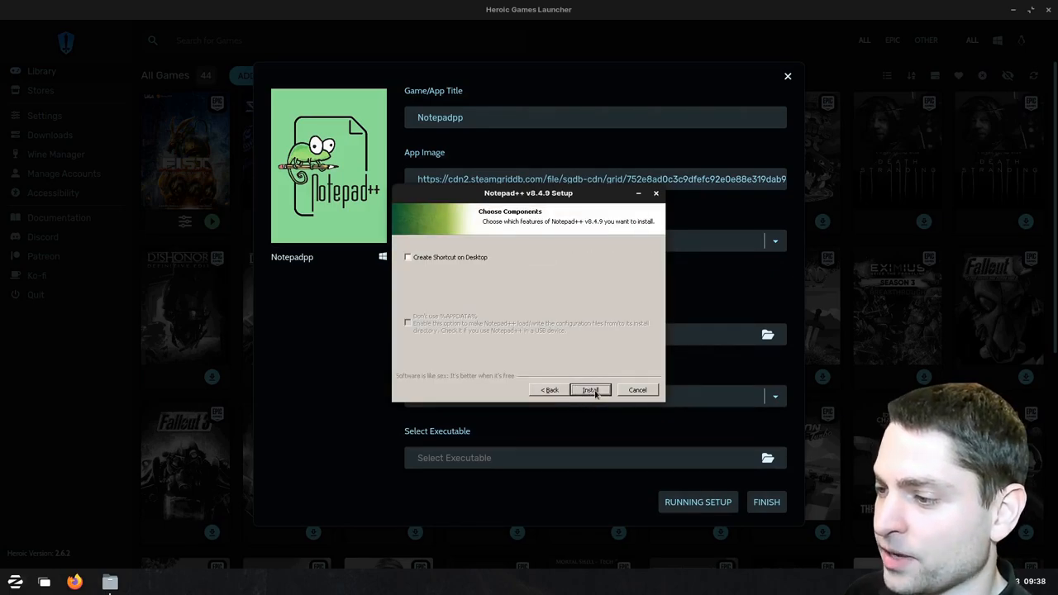
{"action": "left_click", "coordinate": [591, 390]}
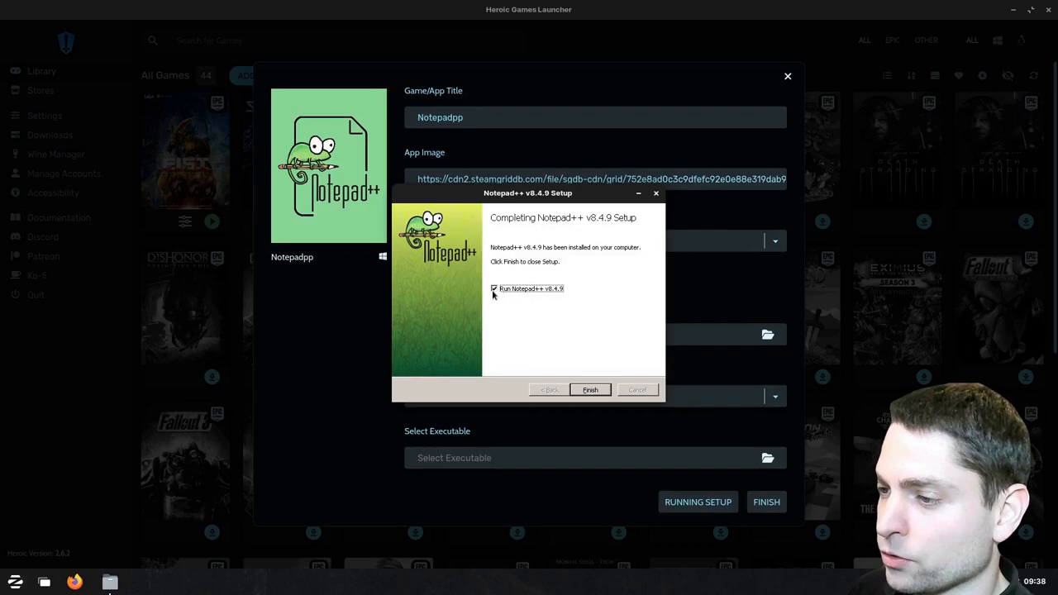
{"action": "left_click", "coordinate": [495, 288]}
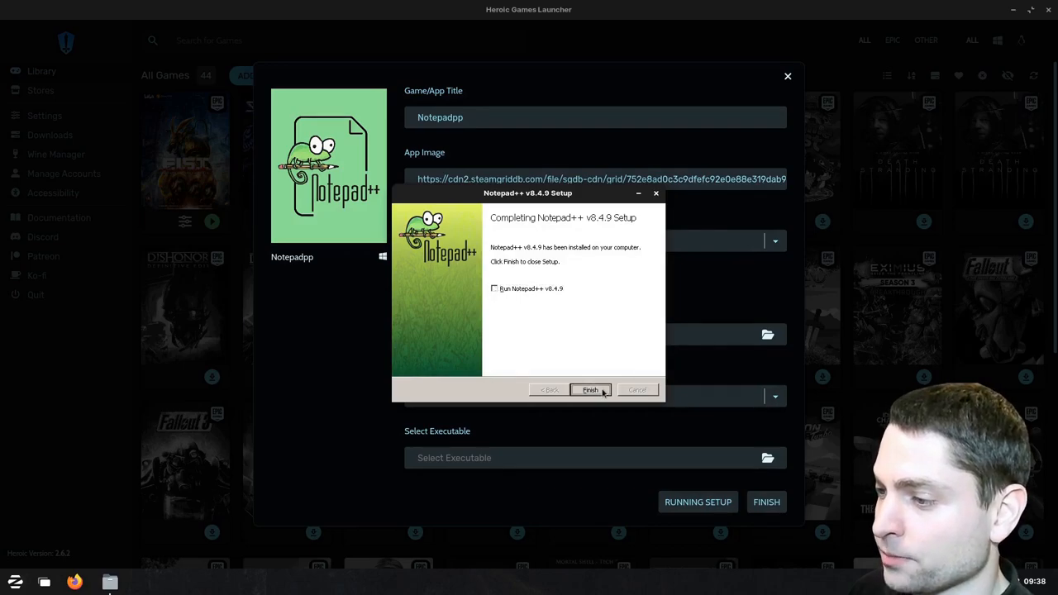
{"action": "left_click", "coordinate": [590, 390]}
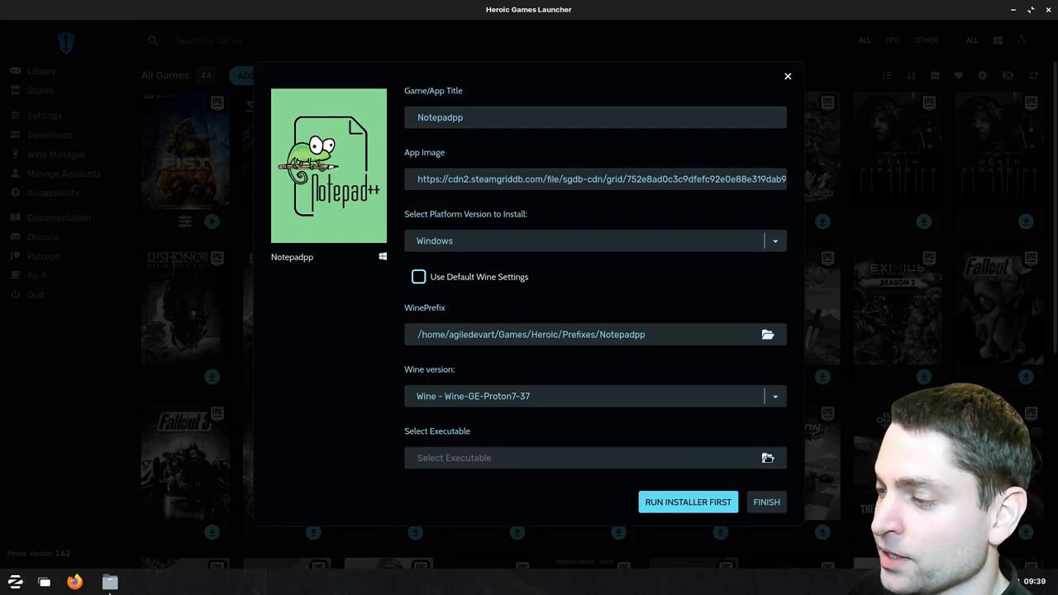
- Select notepad++.exe from Prefixes > Notepadpp > drive_c > Program Files > Notepad++ and finish adding the entry
{"action": "left_click", "coordinate": [767, 456]}
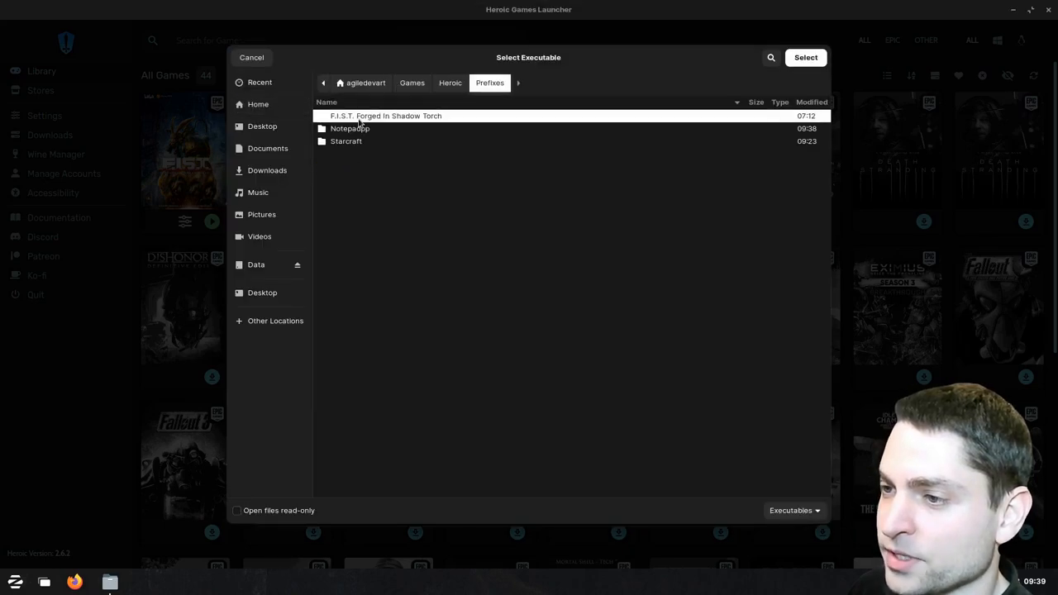
{"action": "left_click", "coordinate": [351, 129]}
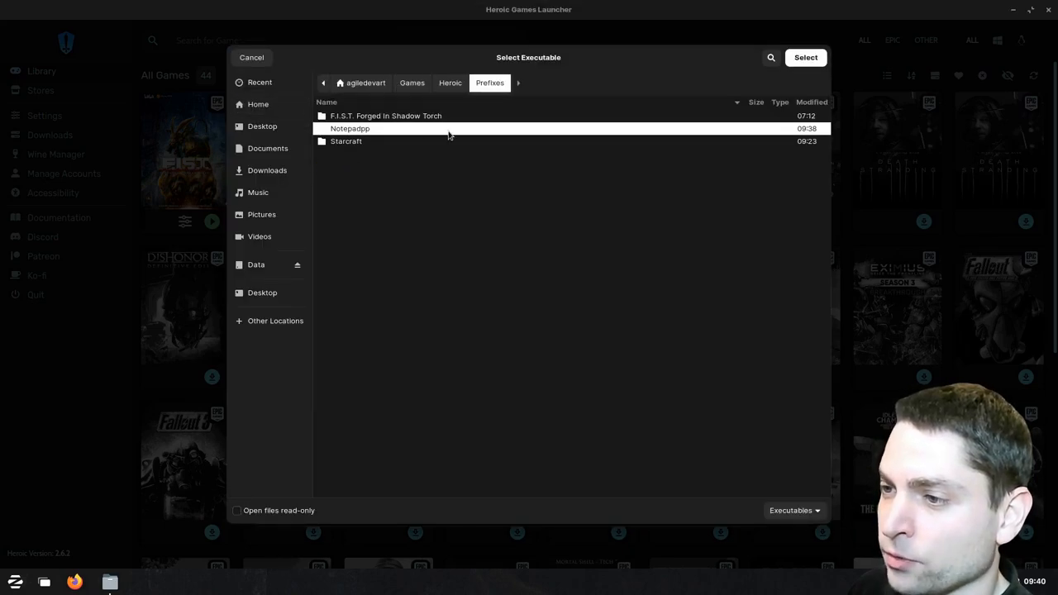
{"action": "double_click", "coordinate": [350, 129]}
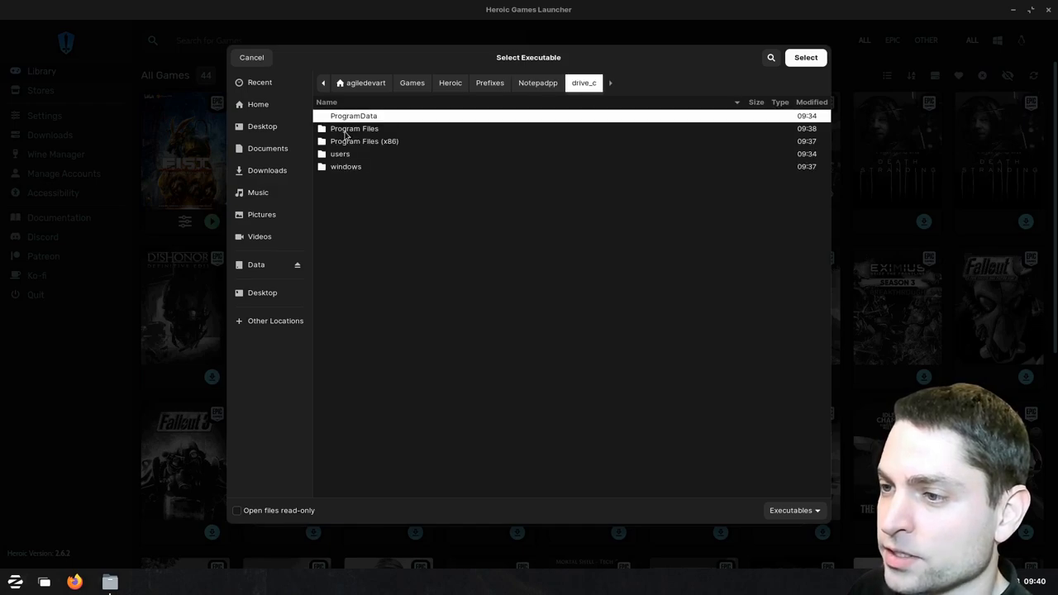
{"action": "double_click", "coordinate": [354, 129]}
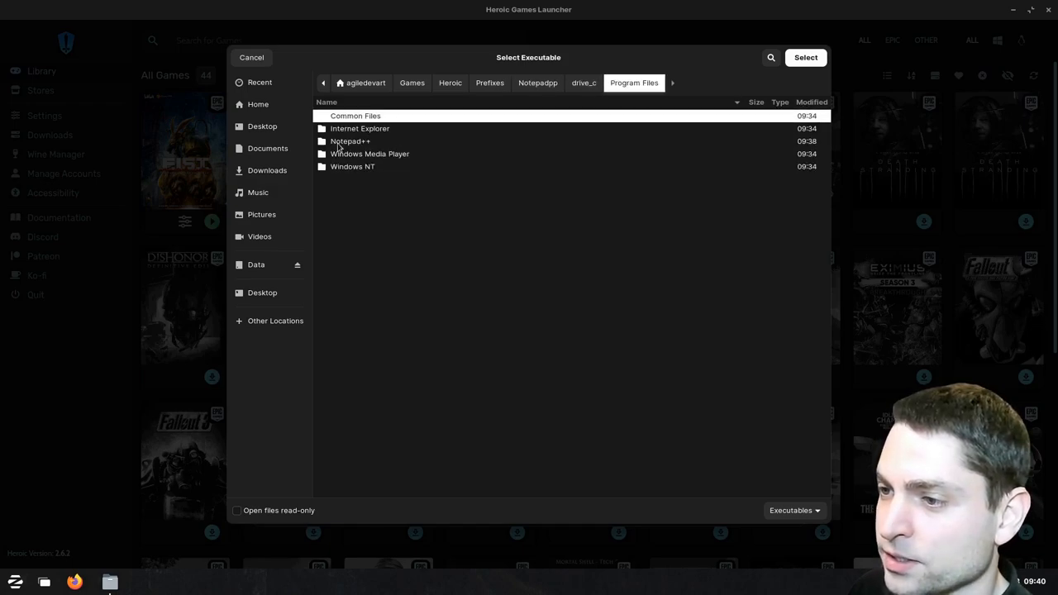
{"action": "double_click", "coordinate": [351, 141]}
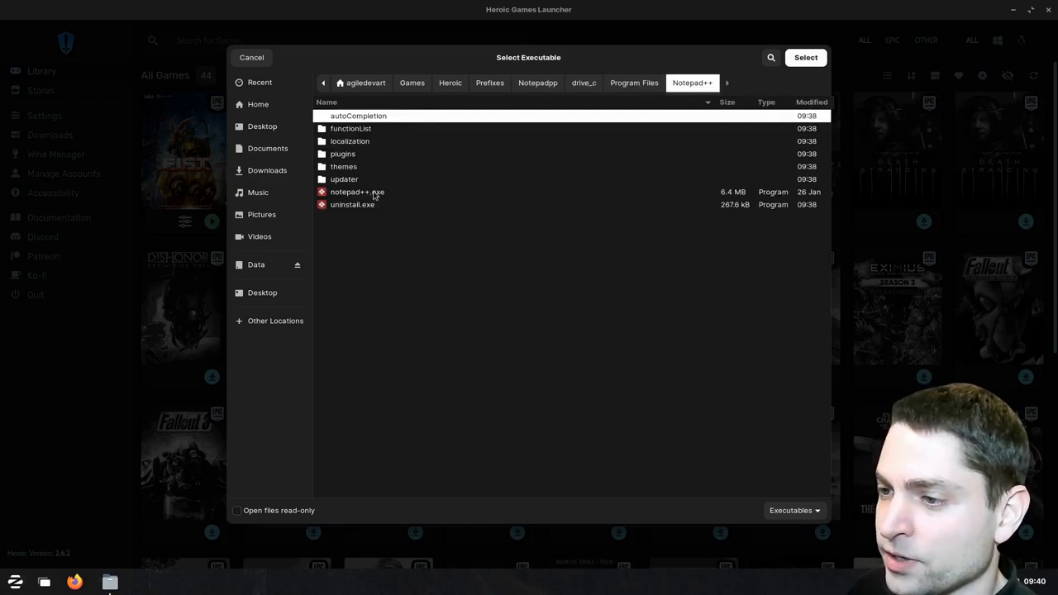
{"action": "left_click", "coordinate": [357, 192]}
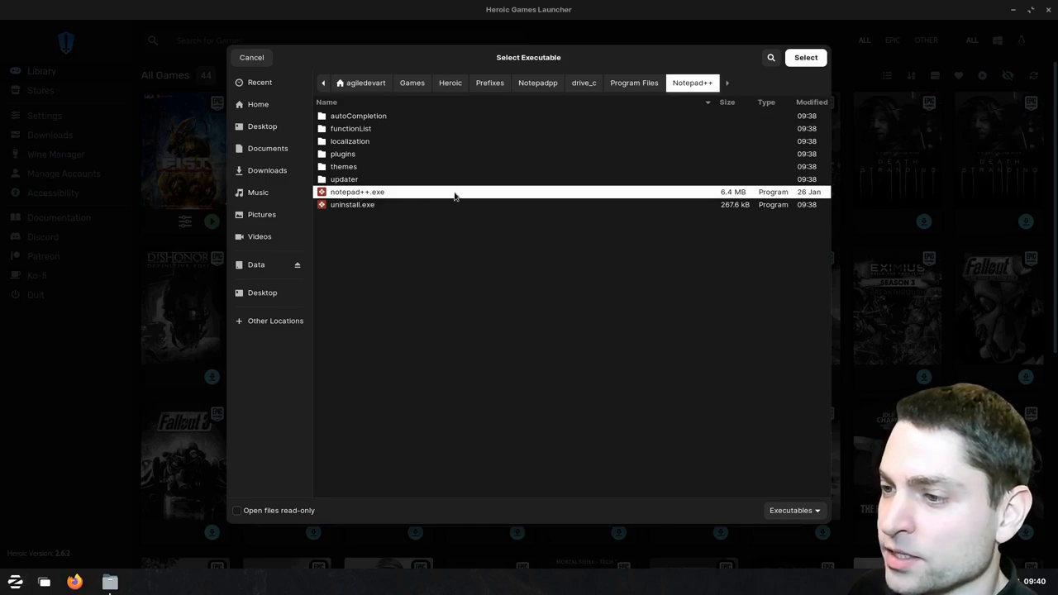
{"action": "left_click", "coordinate": [804, 56]}
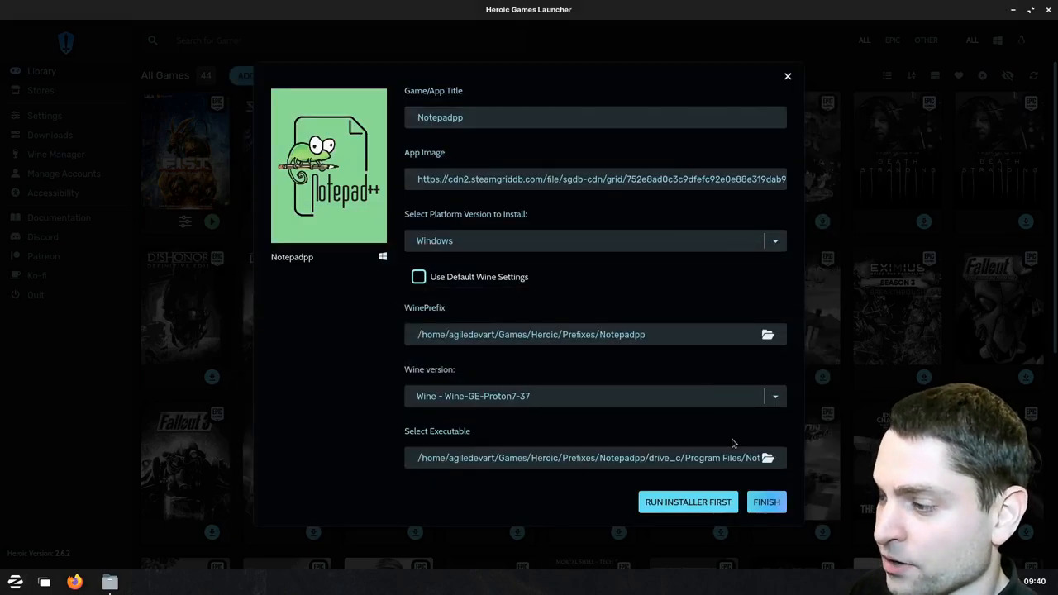
{"action": "left_click", "coordinate": [765, 502]}
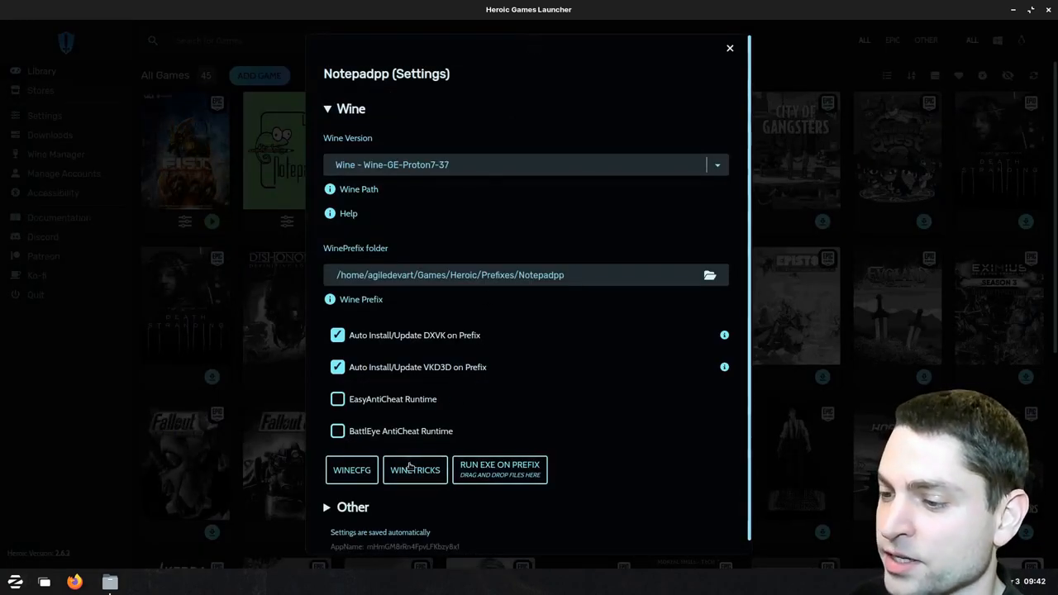
- In the prefix's Wine configuration, enable GTK3 Theming under Staging
{"action": "left_click", "coordinate": [351, 469]}
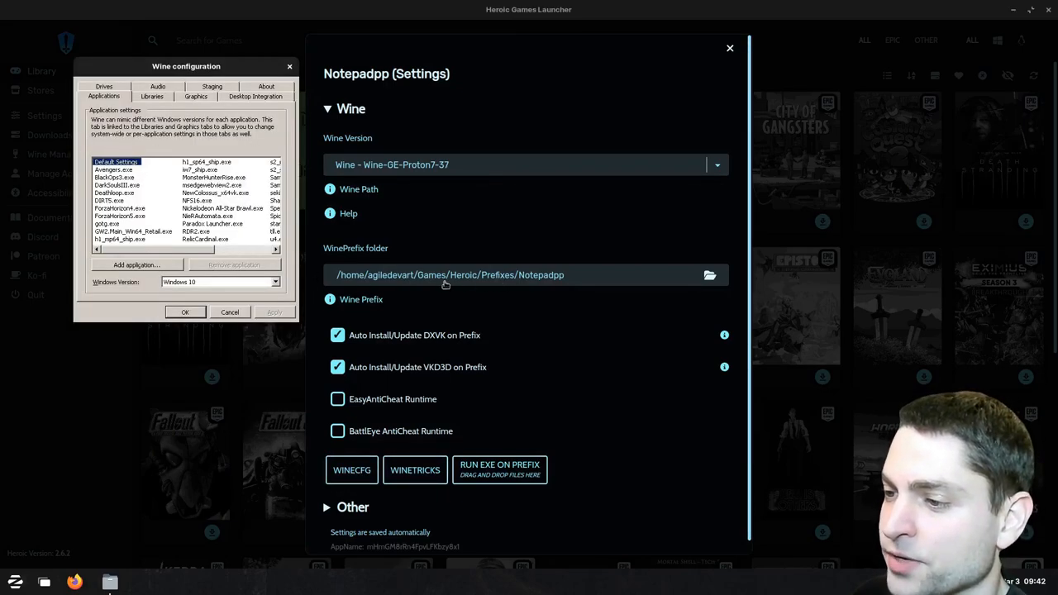
{"action": "mouse_move", "coordinate": [559, 285]}
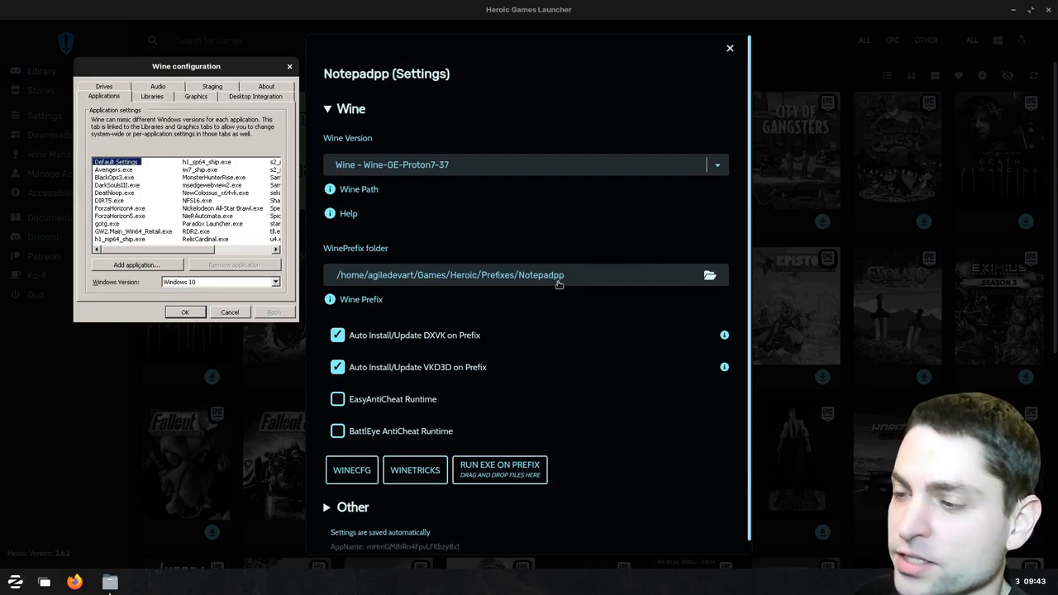
{"action": "left_click_drag", "start_coordinate": [186, 66], "coordinate": [482, 116]}
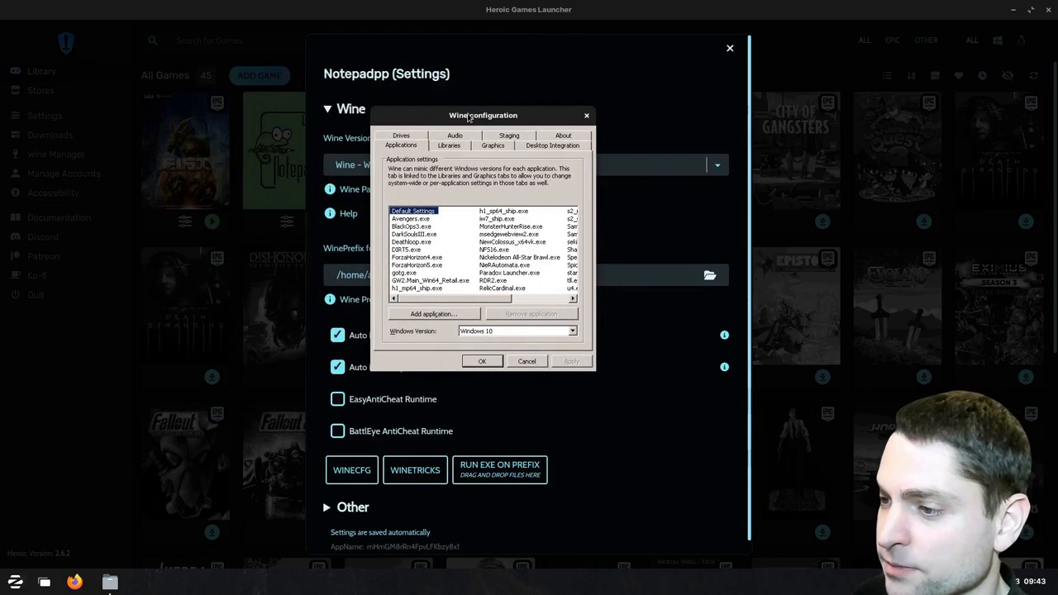
{"action": "mouse_move", "coordinate": [513, 145]}
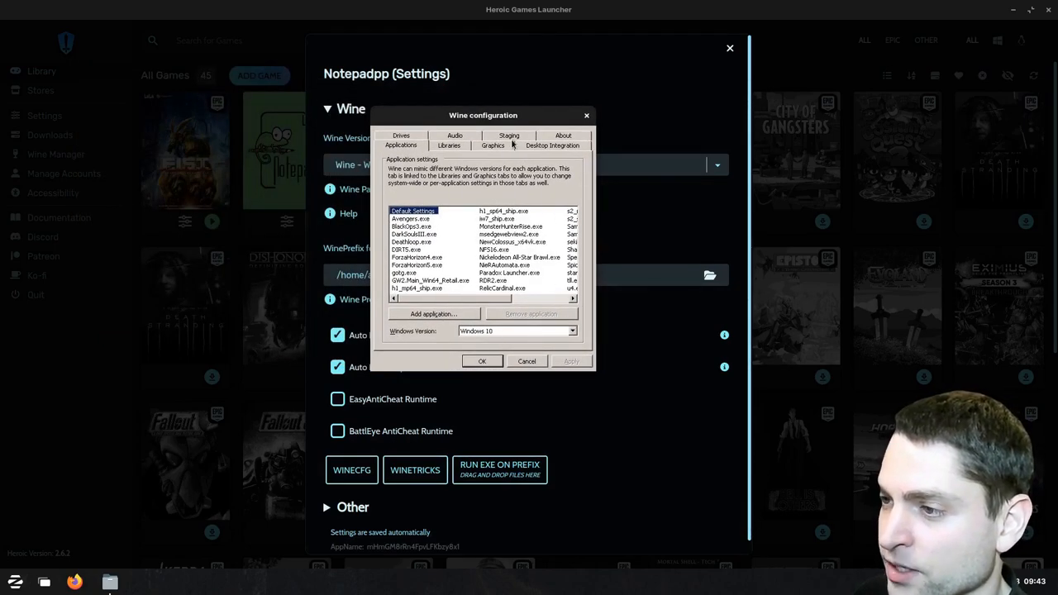
{"action": "left_click", "coordinate": [509, 135]}
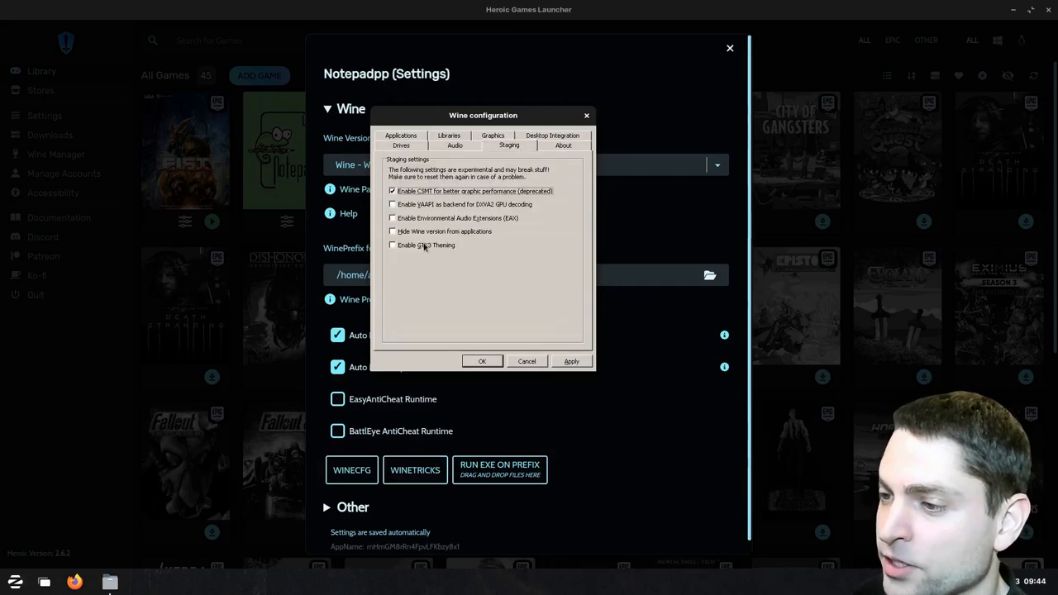
{"action": "left_click", "coordinate": [394, 245]}
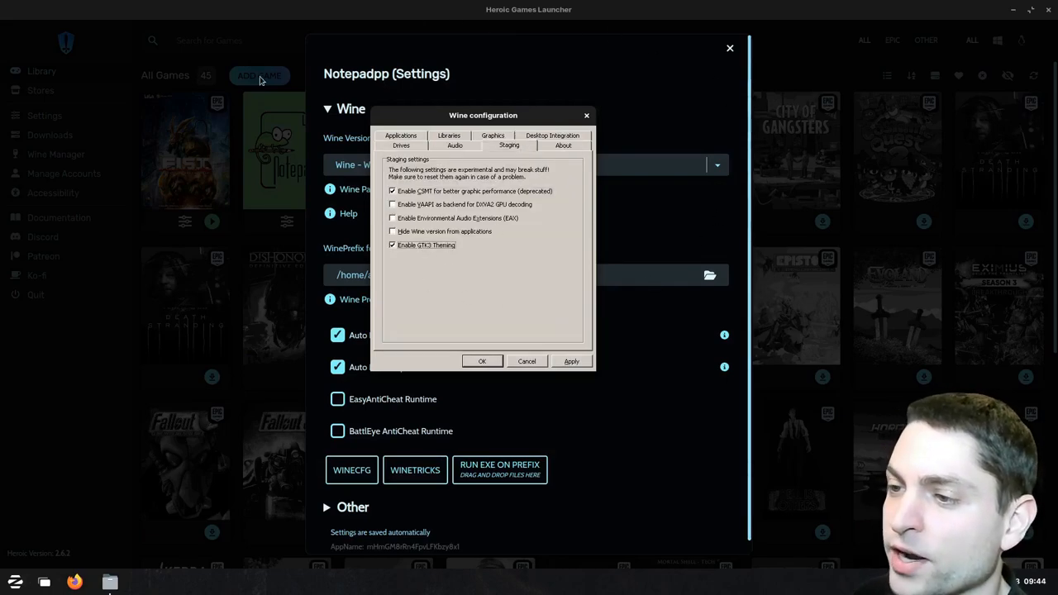
{"action": "mouse_move", "coordinate": [428, 265]}
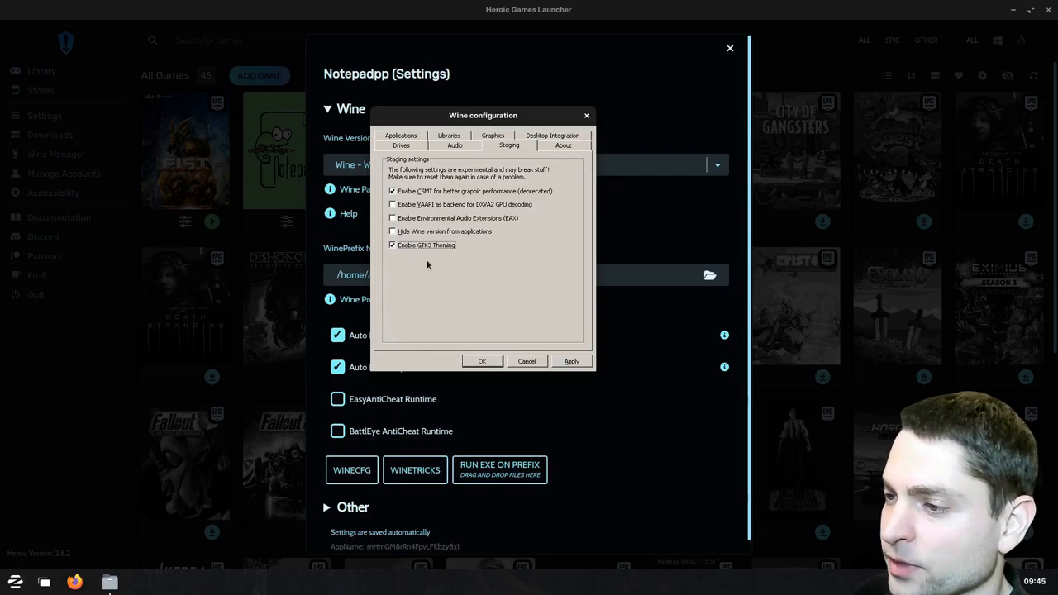
- Choose the Light theme under Desktop Integration and apply the configuration
{"action": "left_click", "coordinate": [553, 146]}
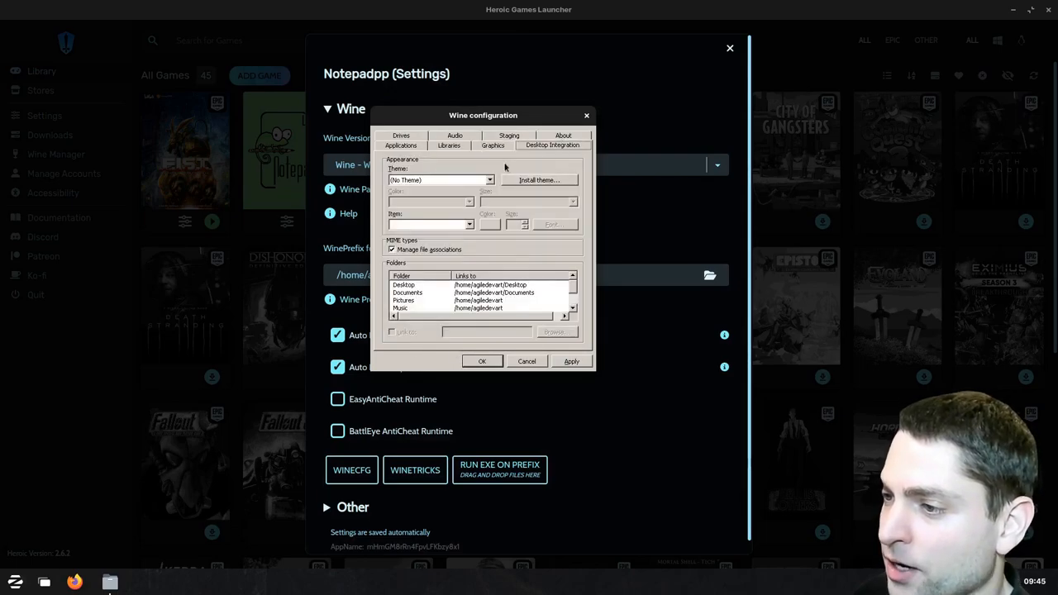
{"action": "left_click", "coordinate": [490, 180]}
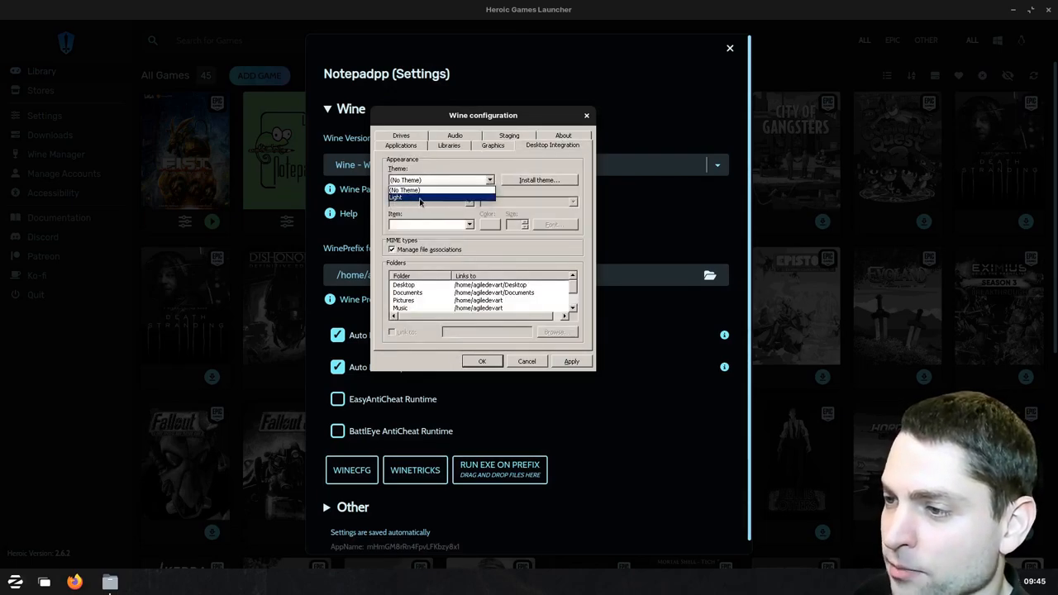
{"action": "left_click", "coordinate": [397, 198]}
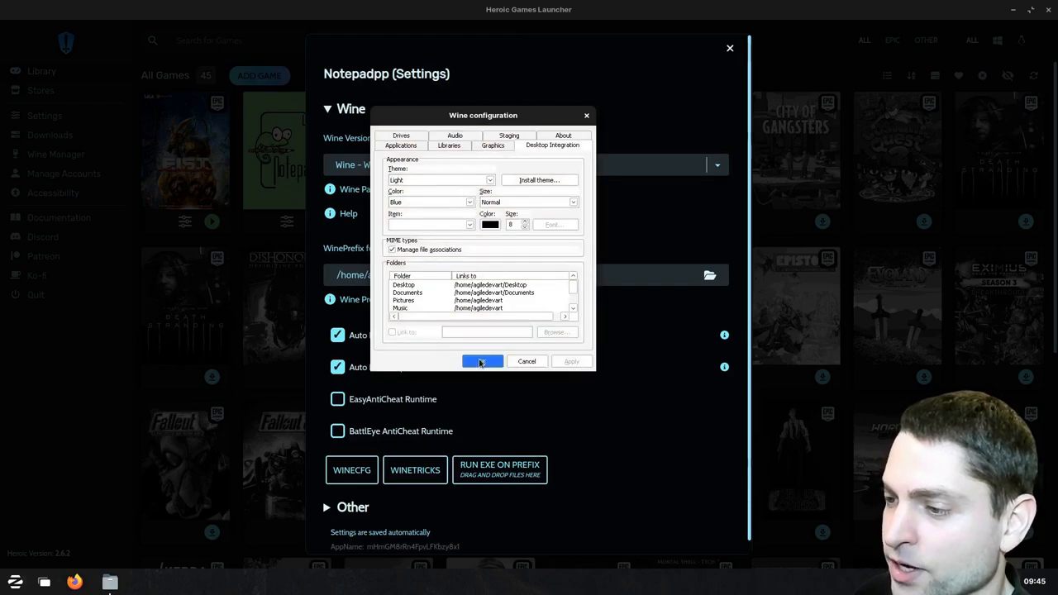
{"action": "left_click", "coordinate": [483, 361]}
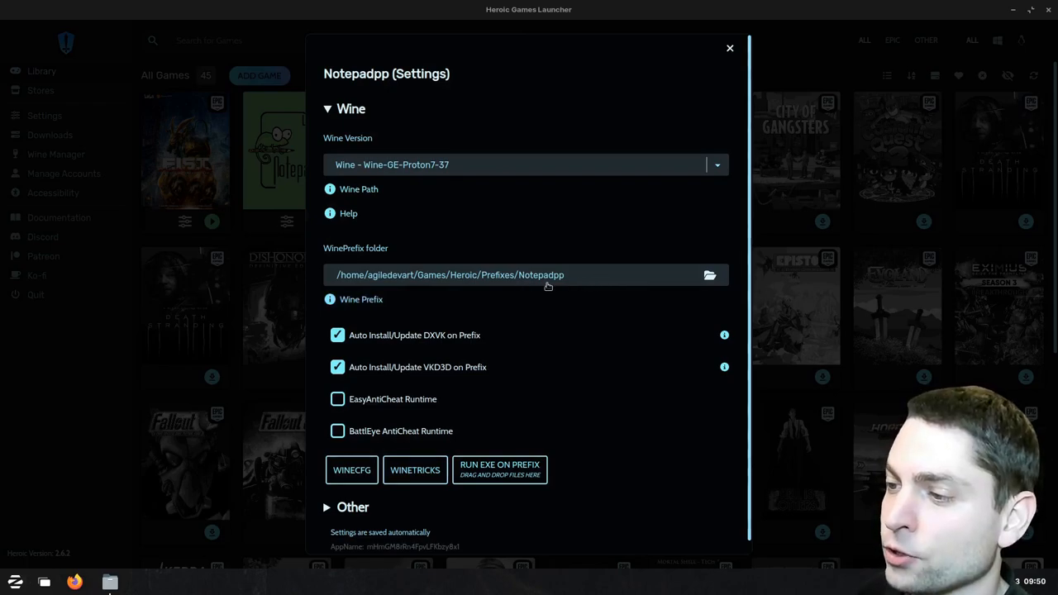
{"action": "mouse_move", "coordinate": [625, 280]}
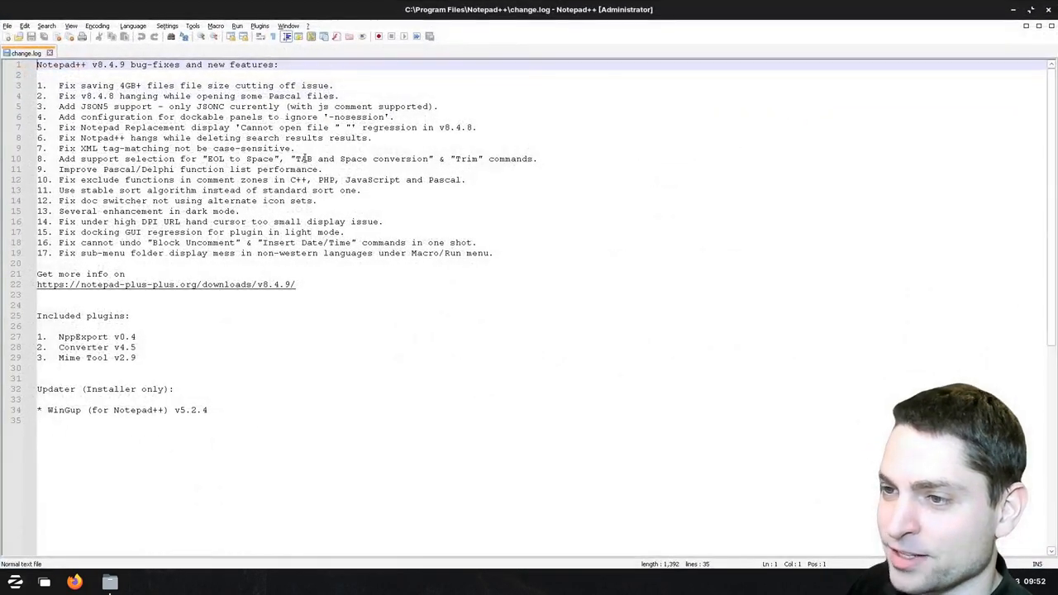
- Set the new document's language to C#
{"action": "left_click", "coordinate": [7, 36]}
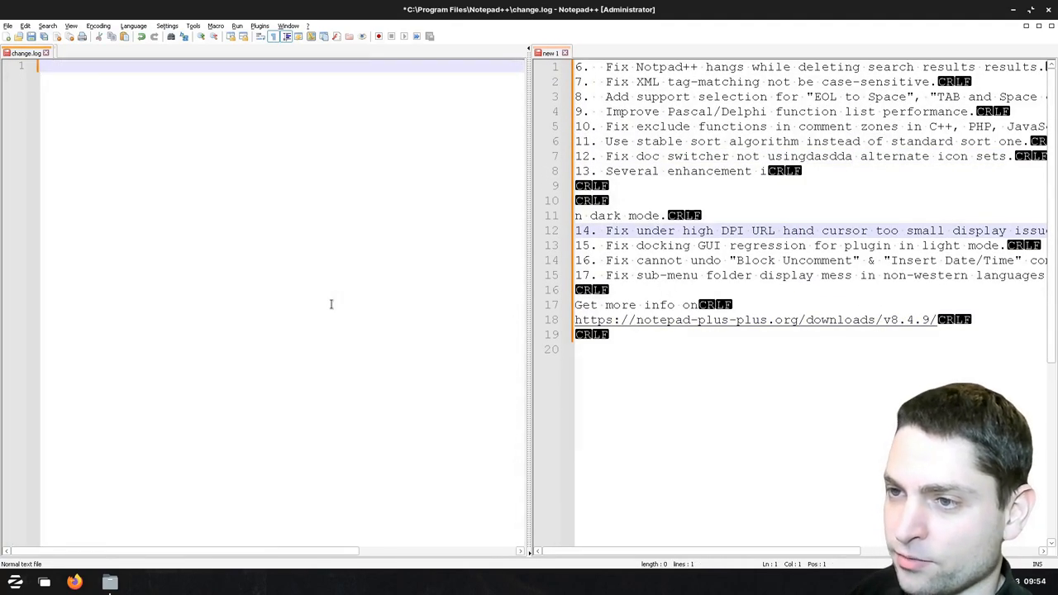
{"action": "left_click", "coordinate": [132, 27]}
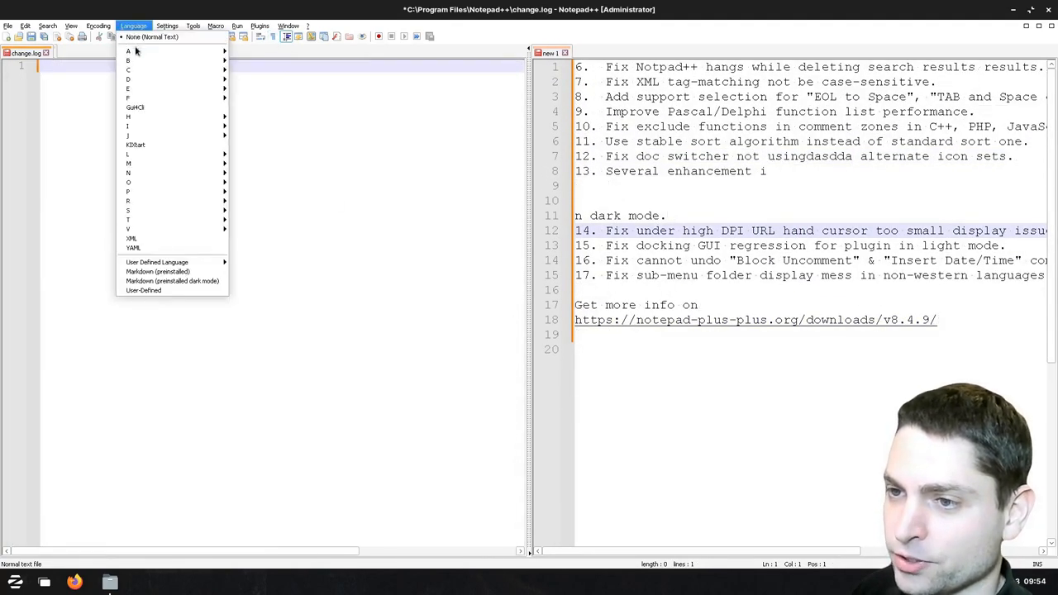
{"action": "left_click", "coordinate": [129, 69]}
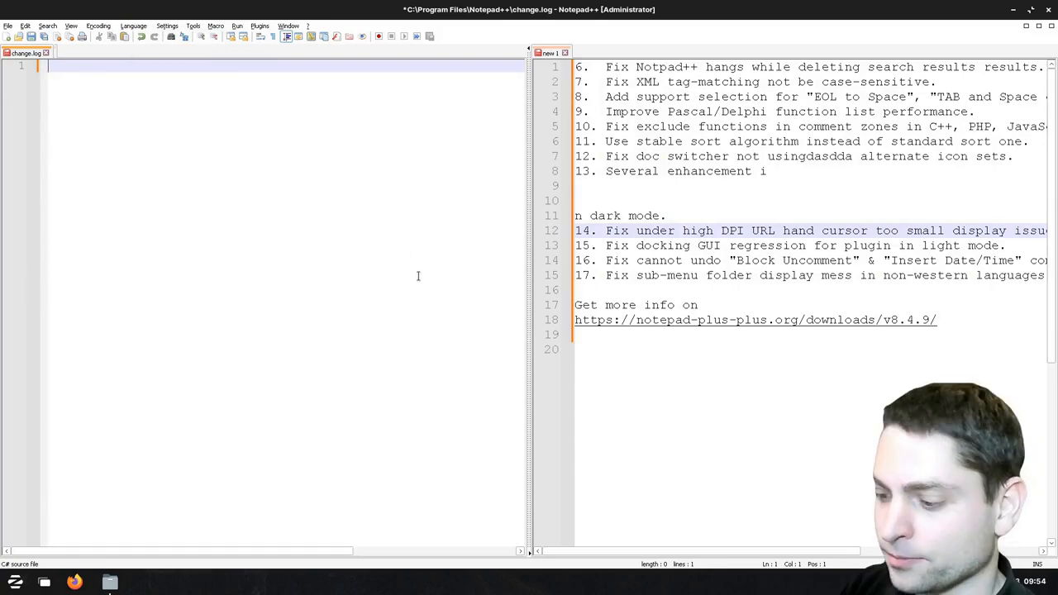
- Write 'foreach(var sub in subscribers)' followed by 'this.agiledevart.ThankYou(s'
{"action": "type", "text": "foreach(var sub in subscribers)"}
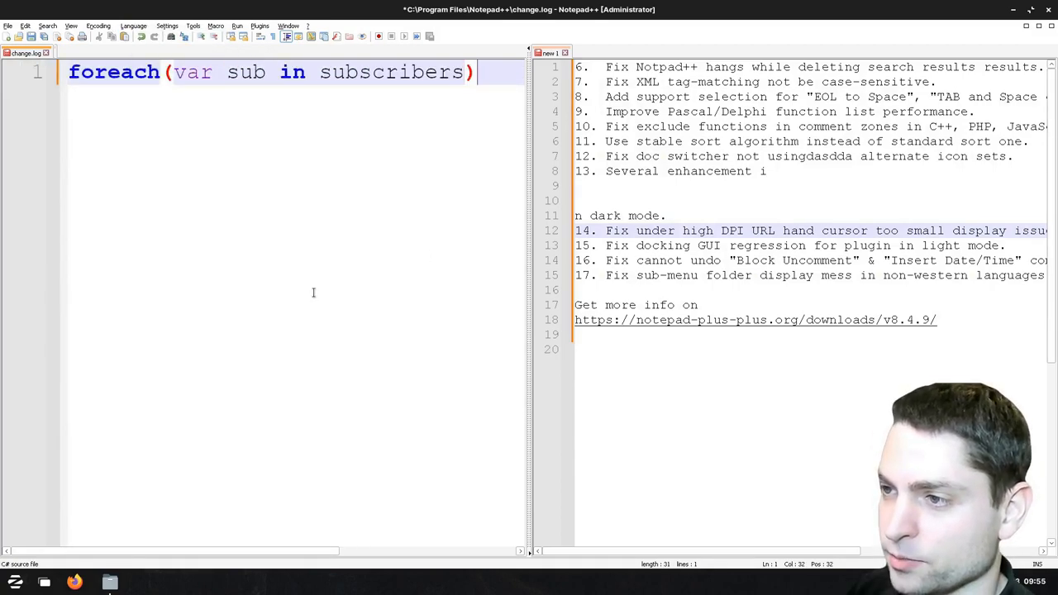
{"action": "type", "text": "this.agiledevart.ThankYou(s"}
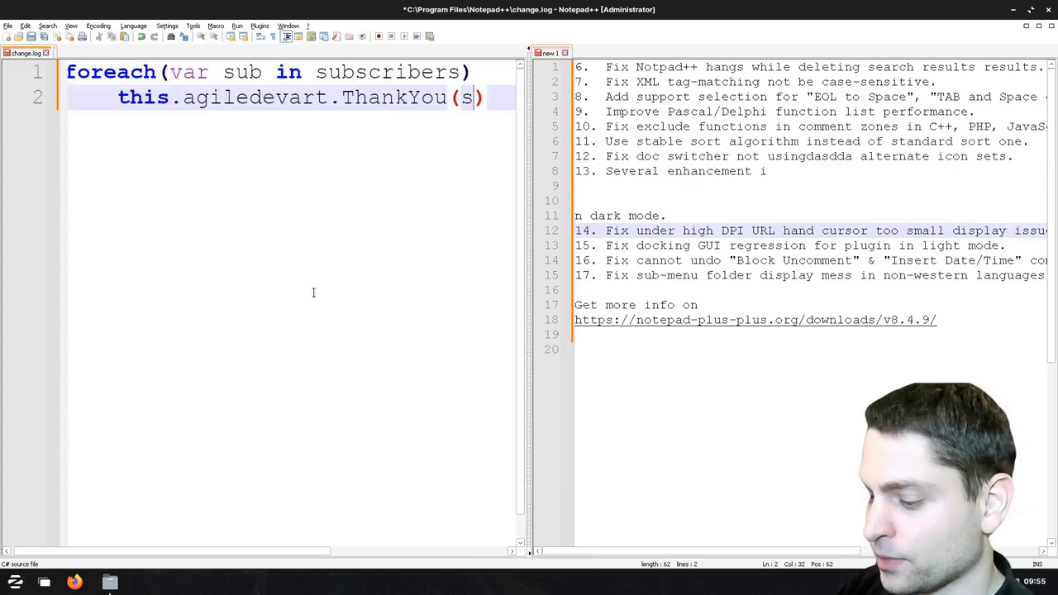